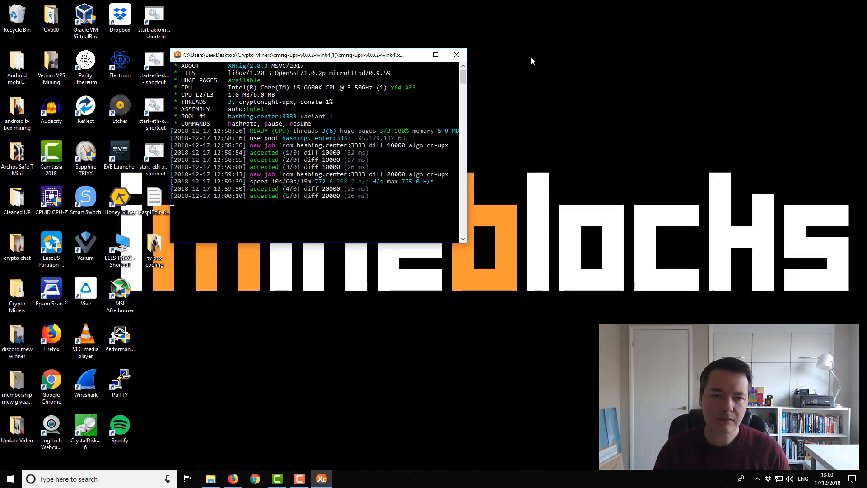
Switch from the xmrig-upx miner console to the uPlexa website in Firefox.
{"action": "left_click", "coordinate": [455, 54]}
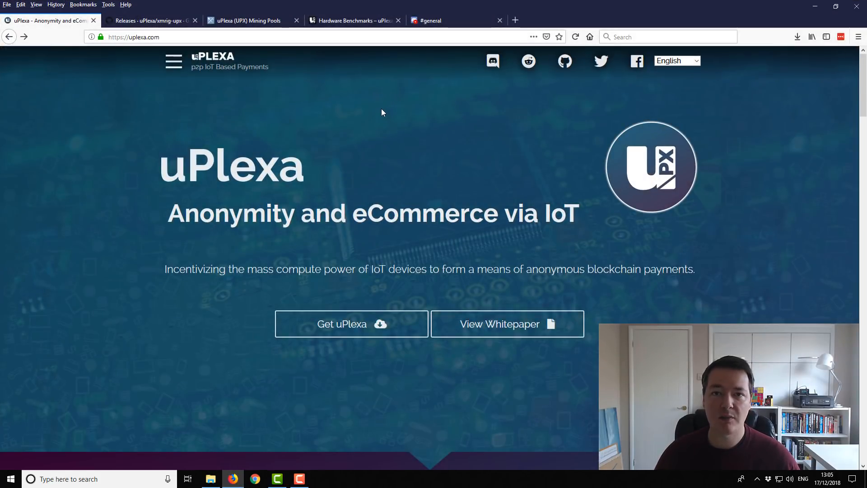
Go to the uPlexa Downloads page listing the 0.1.9.9 wallet and UPX-XMRig miner.
{"action": "left_click", "coordinate": [133, 37]}
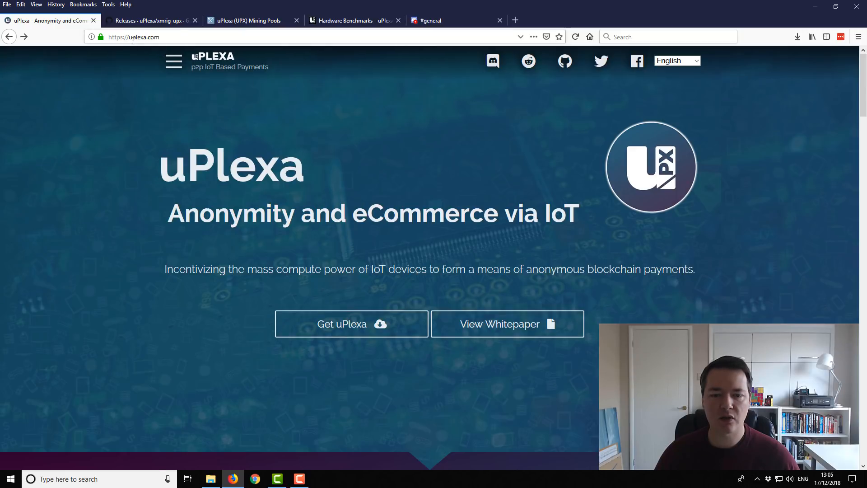
{"action": "mouse_move", "coordinate": [368, 116]}
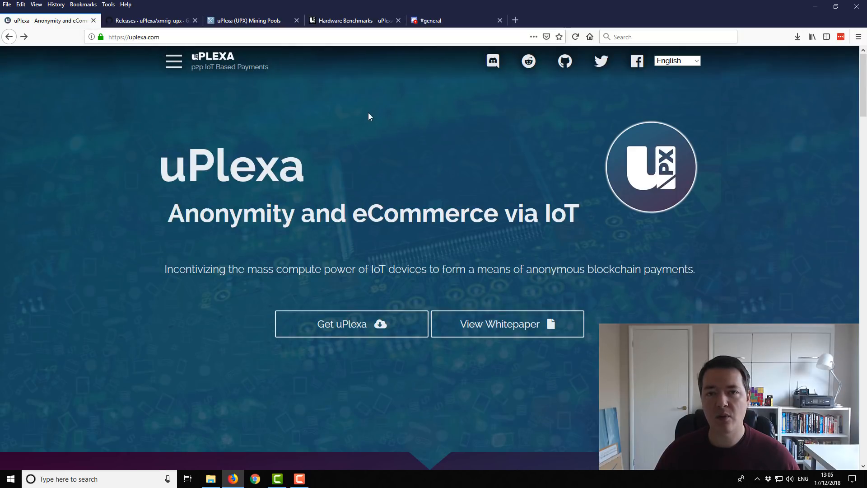
{"action": "mouse_move", "coordinate": [384, 176]}
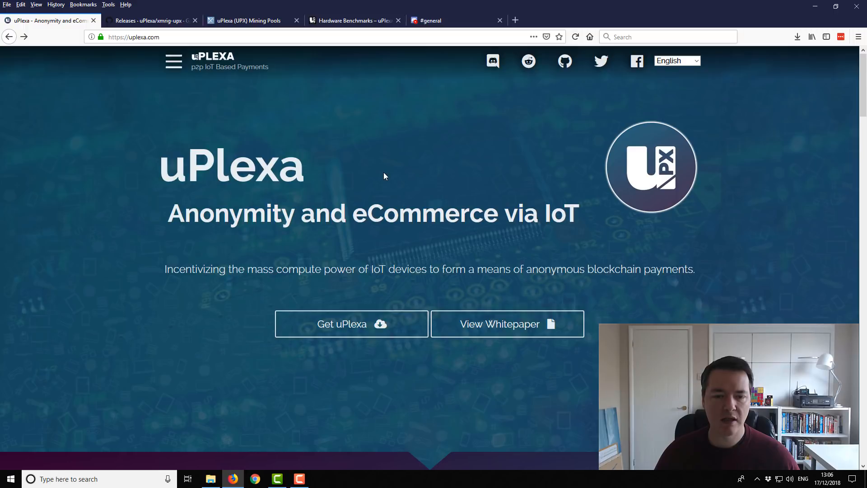
{"action": "mouse_move", "coordinate": [352, 323]}
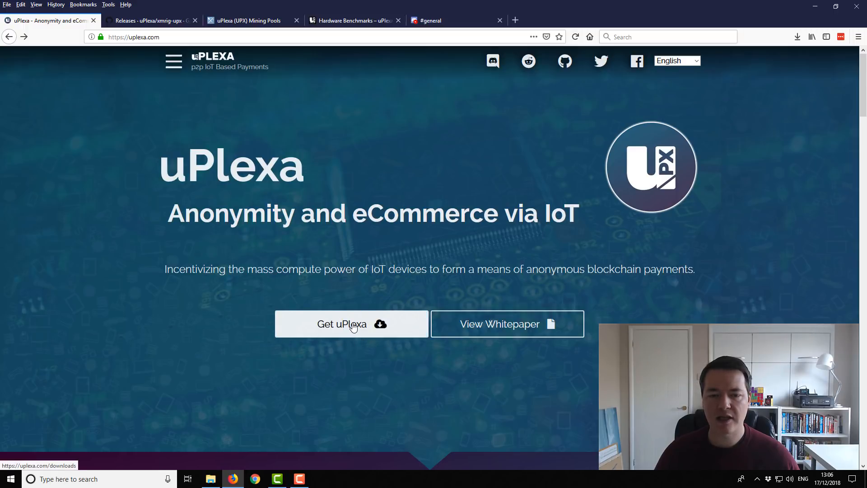
{"action": "left_click", "coordinate": [351, 323]}
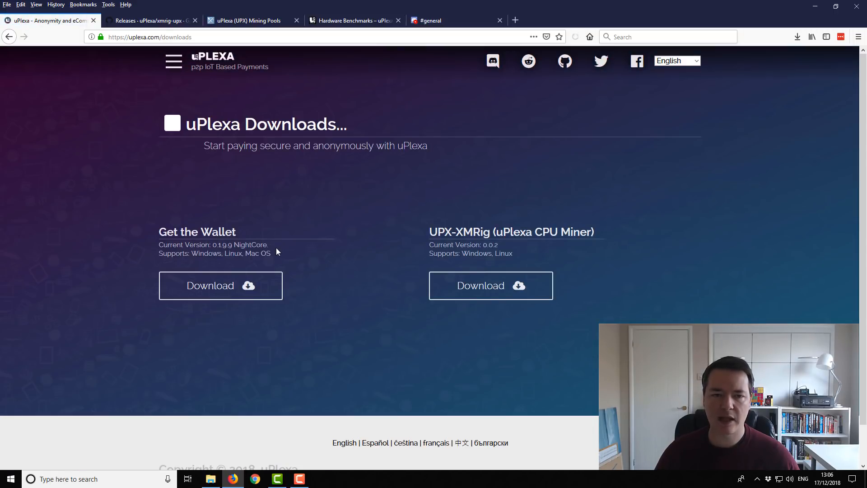
{"action": "left_click", "coordinate": [220, 285]}
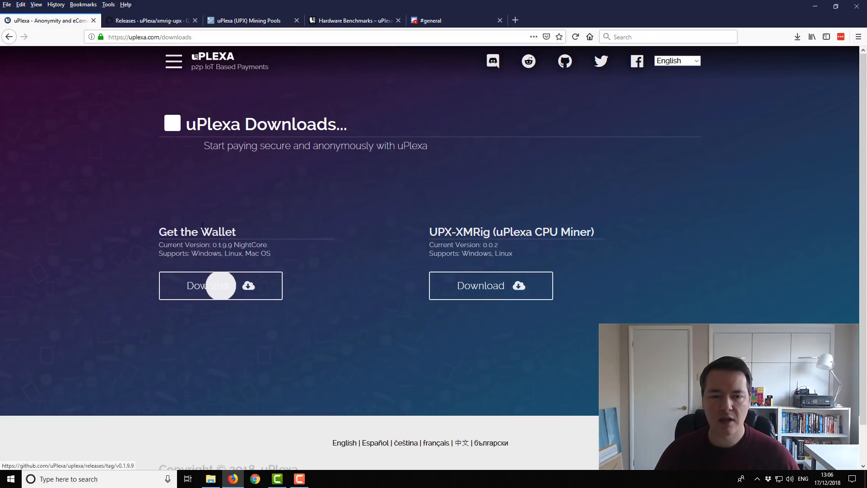
{"action": "mouse_move", "coordinate": [313, 255]}
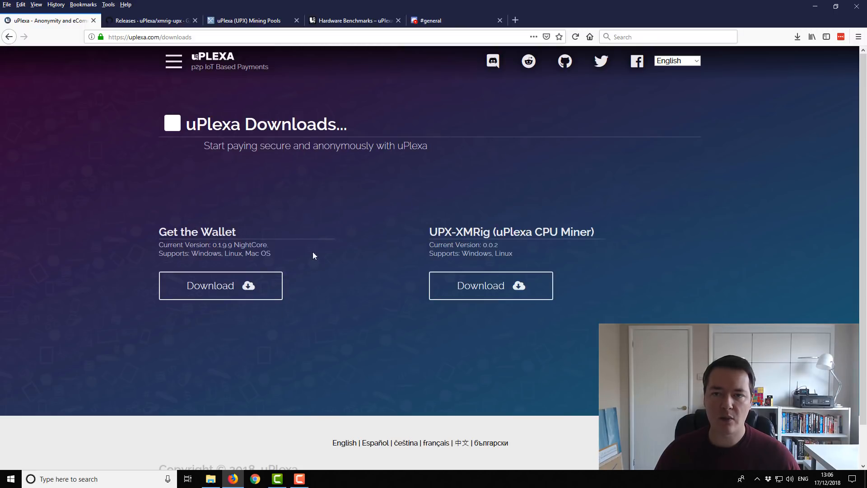
{"action": "mouse_move", "coordinate": [332, 257]}
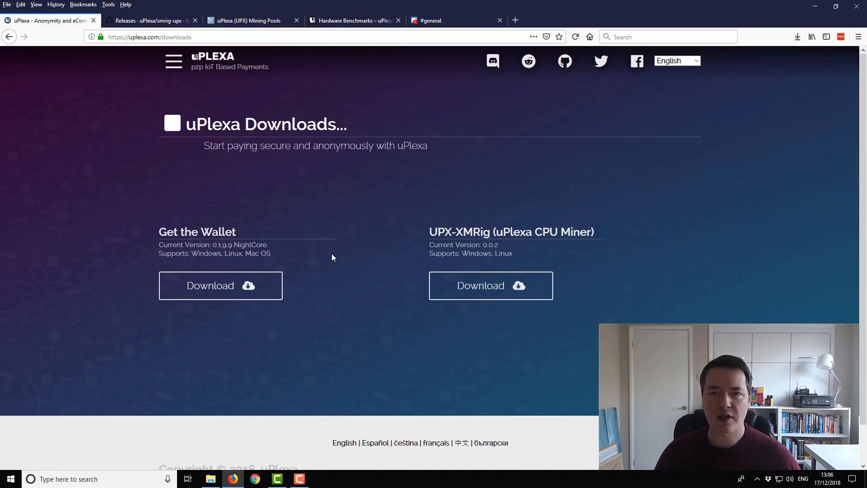
{"action": "mouse_move", "coordinate": [332, 255]}
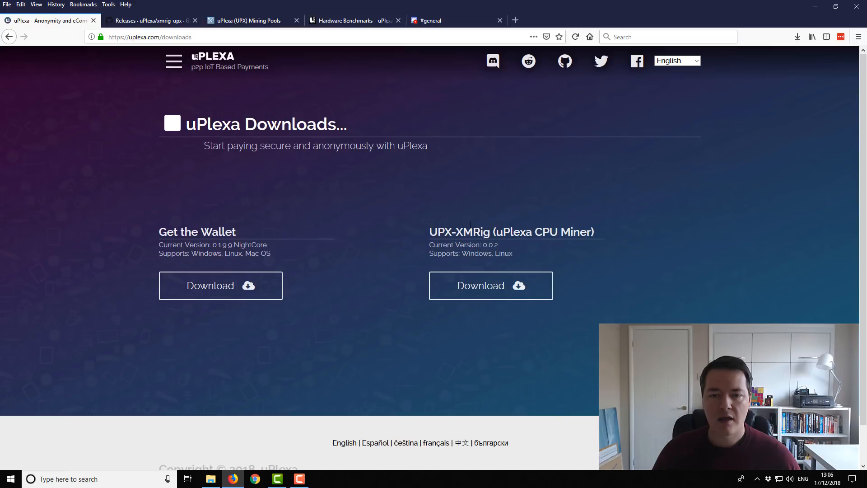
{"action": "mouse_move", "coordinate": [403, 279]}
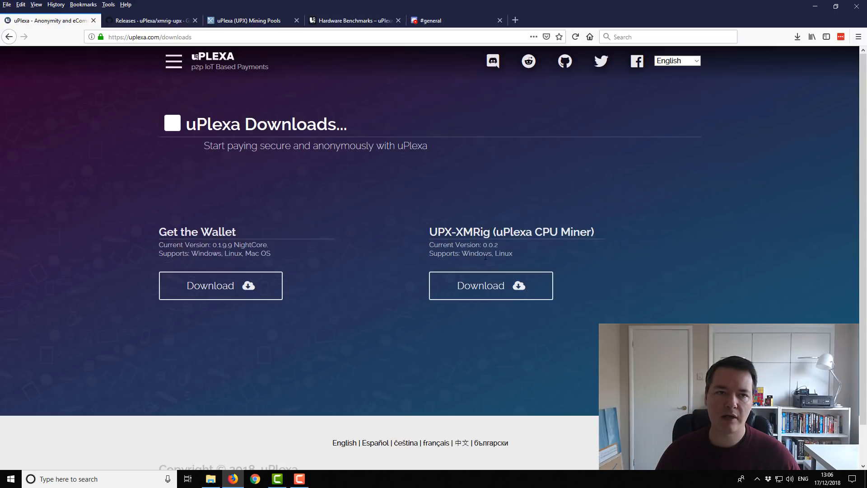
{"action": "mouse_move", "coordinate": [490, 285]}
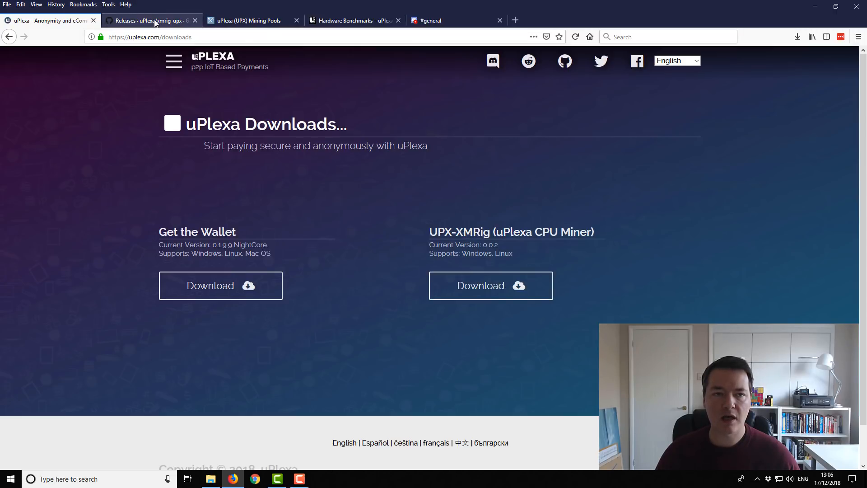
Download xmrig-upx-v0.0.2-win64.zip from the GitHub Releases page assets.
{"action": "left_click", "coordinate": [149, 20]}
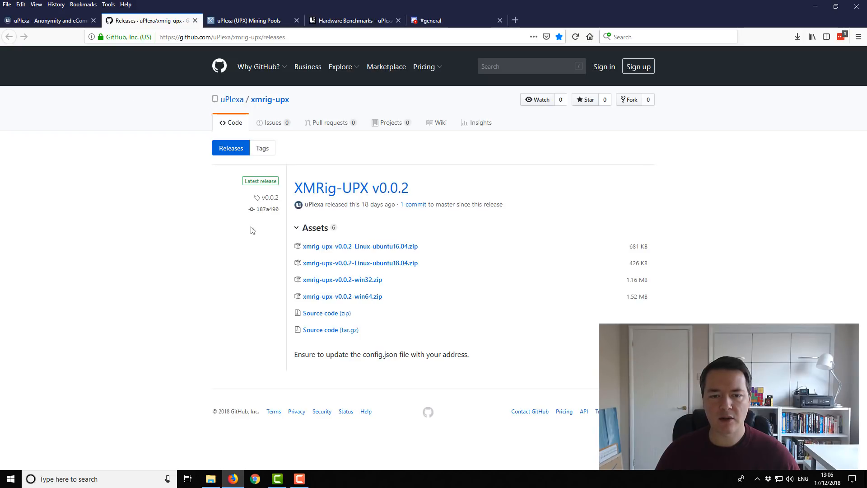
{"action": "mouse_move", "coordinate": [341, 296]}
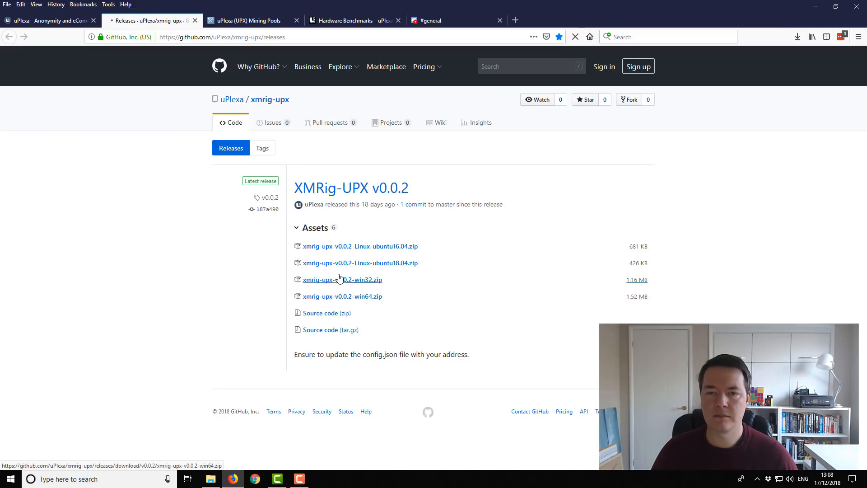
{"action": "left_click", "coordinate": [342, 296]}
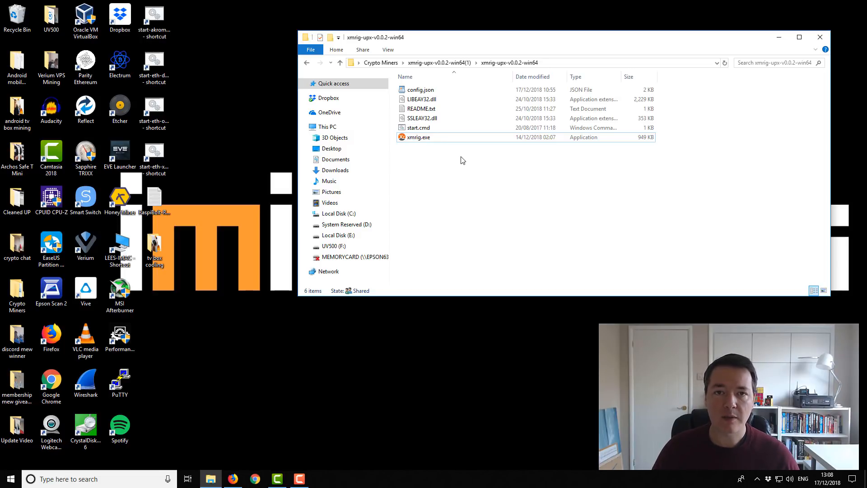
Open the extracted xmrig-upx-v0.0.2-win64 folder and select config.json.
{"action": "left_click", "coordinate": [419, 137]}
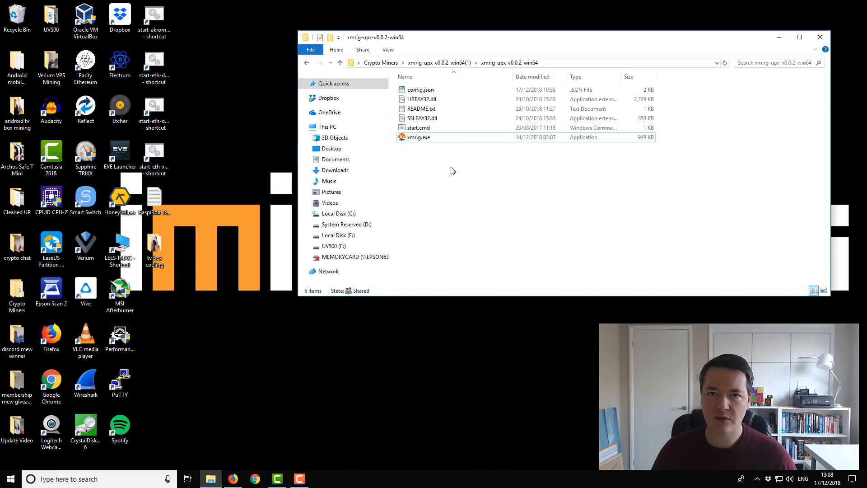
{"action": "mouse_move", "coordinate": [473, 165]}
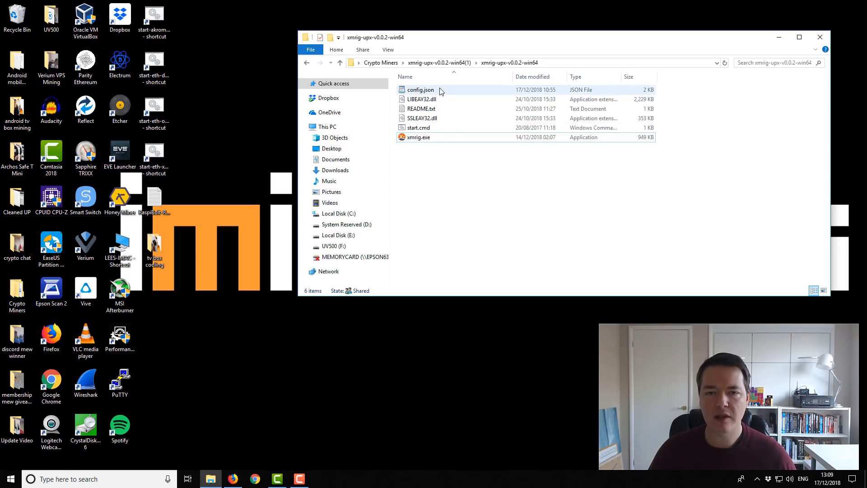
{"action": "left_click", "coordinate": [420, 89]}
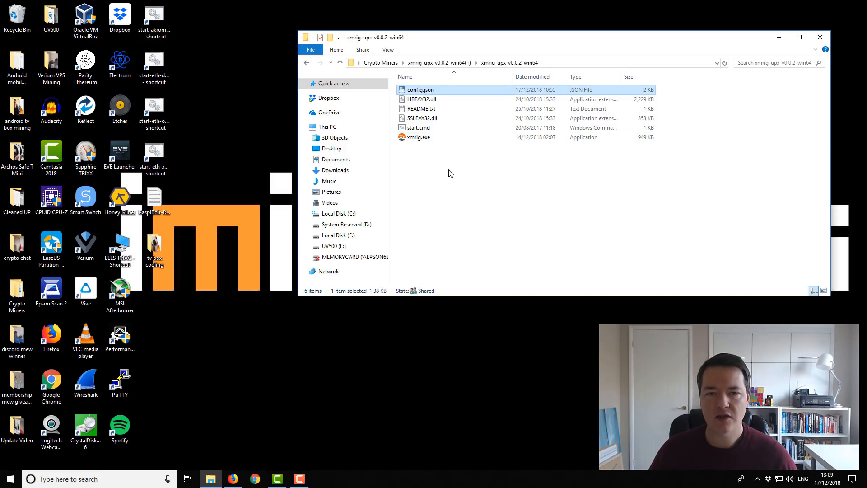
{"action": "mouse_move", "coordinate": [421, 90]}
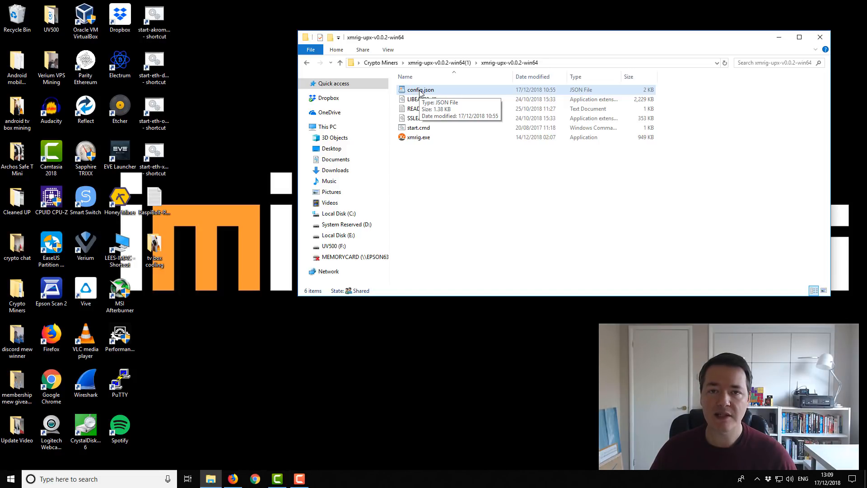
{"action": "mouse_move", "coordinate": [436, 98]}
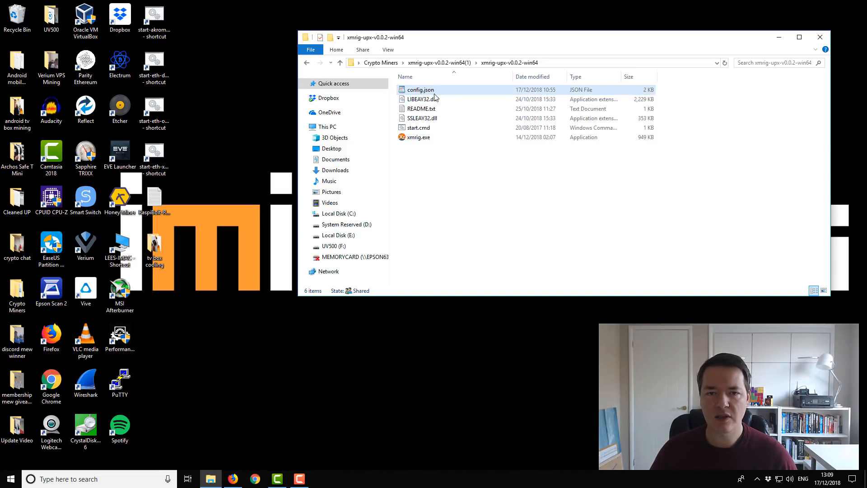
{"action": "left_click", "coordinate": [421, 89]}
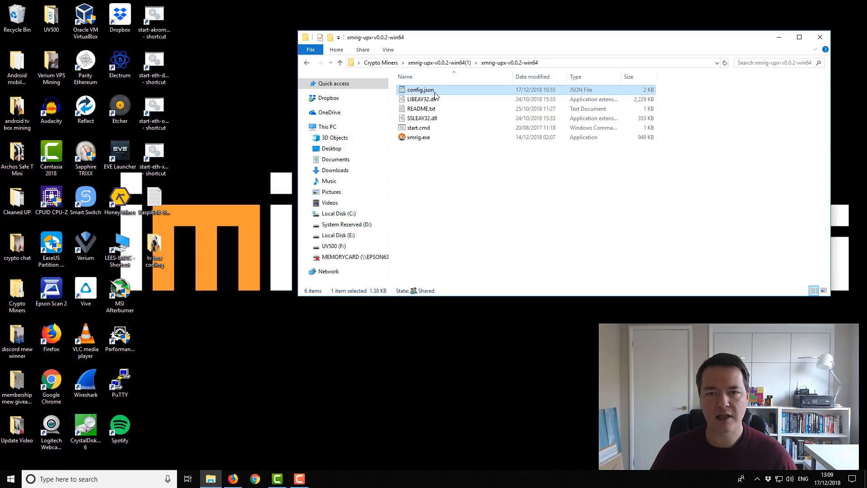
Open config.json with WordPad, leaving 'Always use this app' unticked.
{"action": "right_click", "coordinate": [421, 89]}
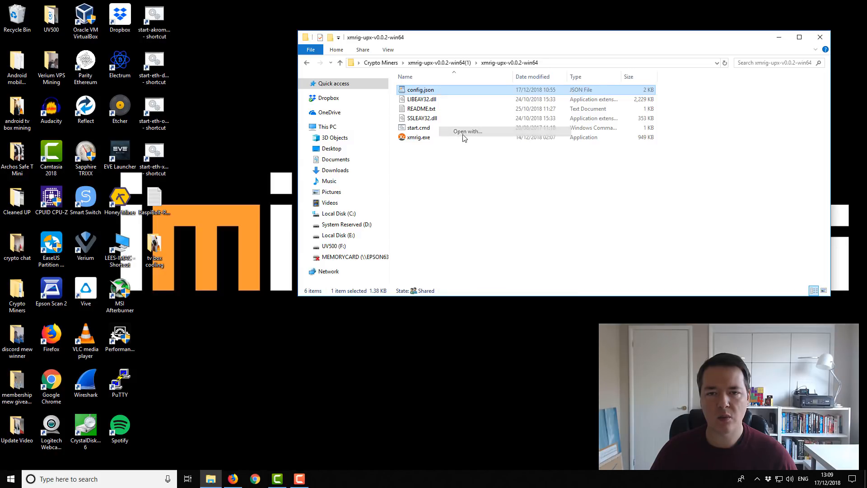
{"action": "left_click", "coordinate": [467, 131]}
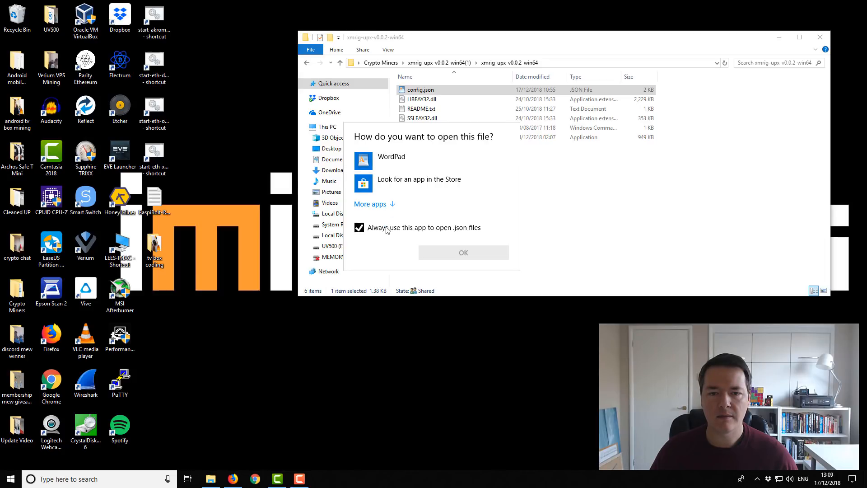
{"action": "left_click", "coordinate": [359, 227]}
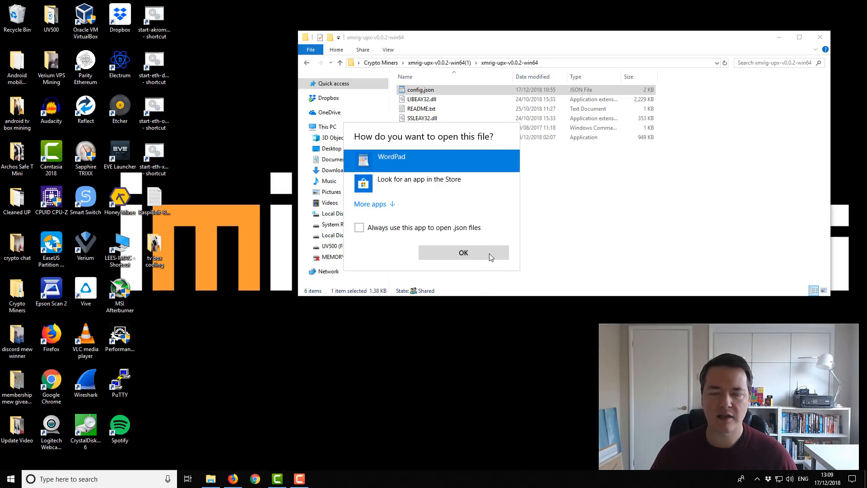
{"action": "left_click", "coordinate": [463, 252]}
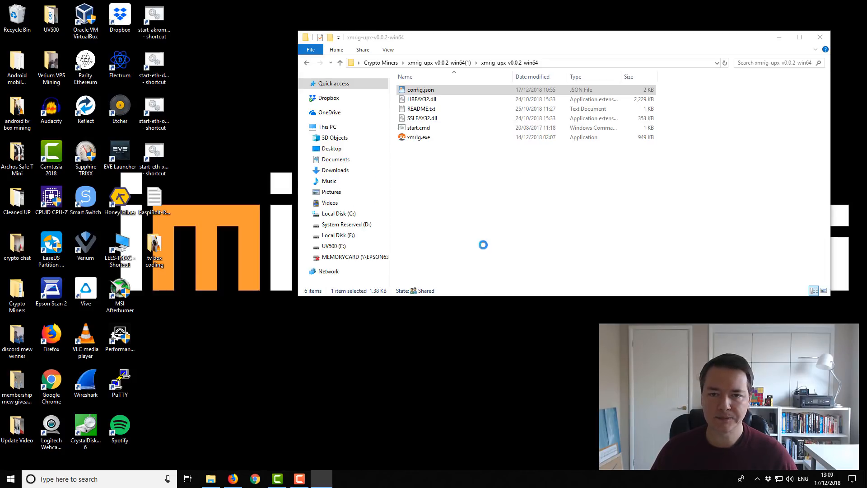
Open config.json in WordPad and inspect the max-cpu-usage value of 100.
{"action": "double_click", "coordinate": [421, 89]}
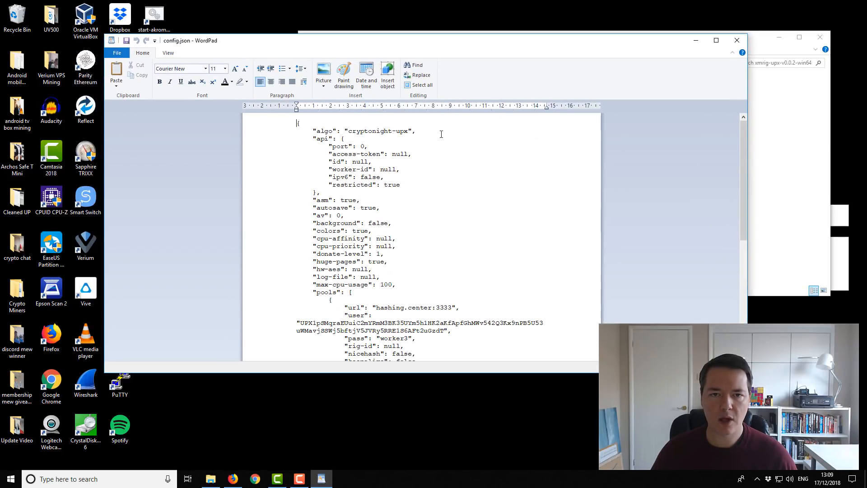
{"action": "mouse_move", "coordinate": [419, 165]}
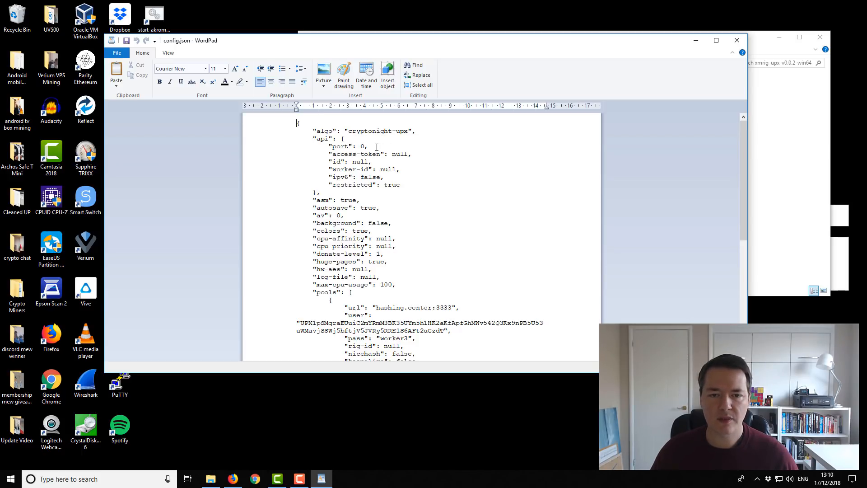
{"action": "scroll", "scroll_direction": "down", "scroll_amount": 3}
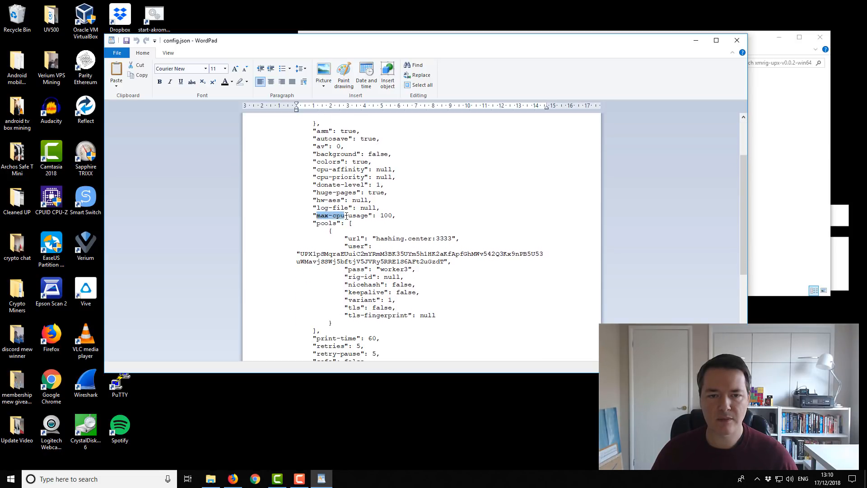
{"action": "double_click", "coordinate": [358, 215]}
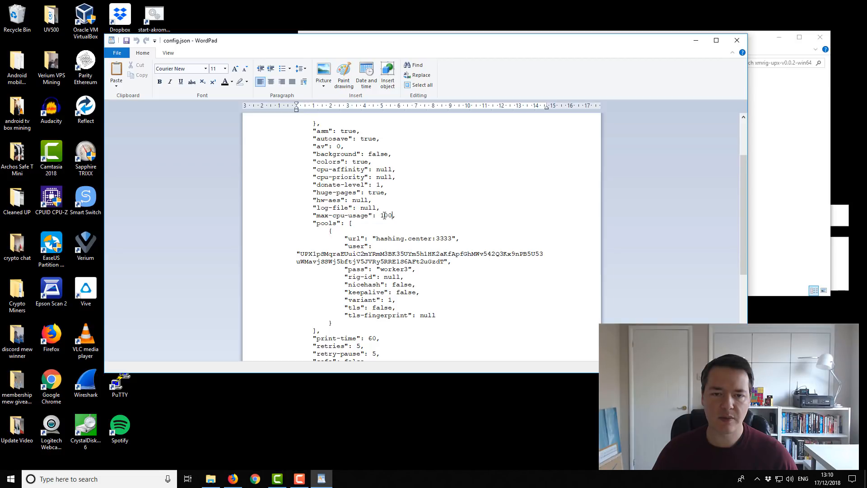
{"action": "double_click", "coordinate": [387, 214]}
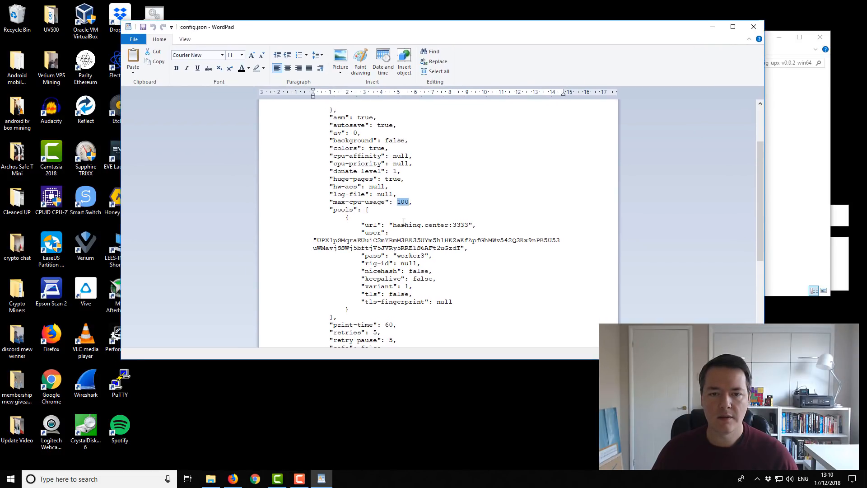
Inspect the pool url value hashing.center:3333.
{"action": "scroll", "scroll_direction": "down", "scroll_amount": 3}
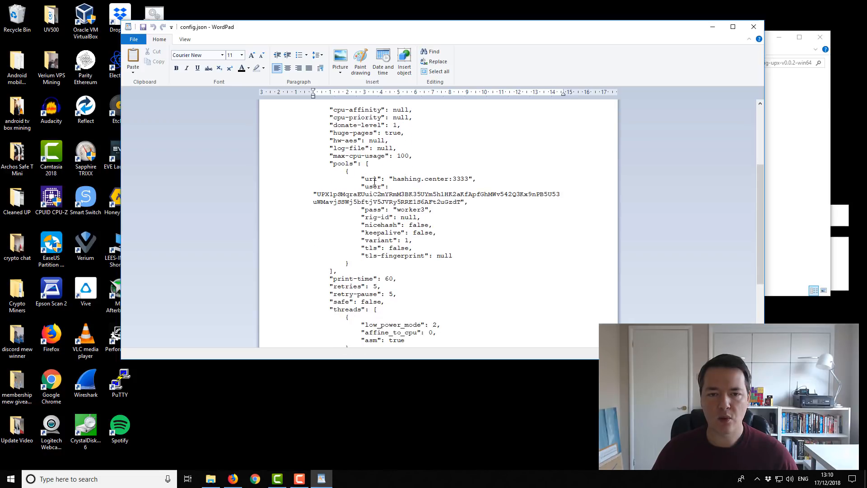
{"action": "double_click", "coordinate": [421, 179]}
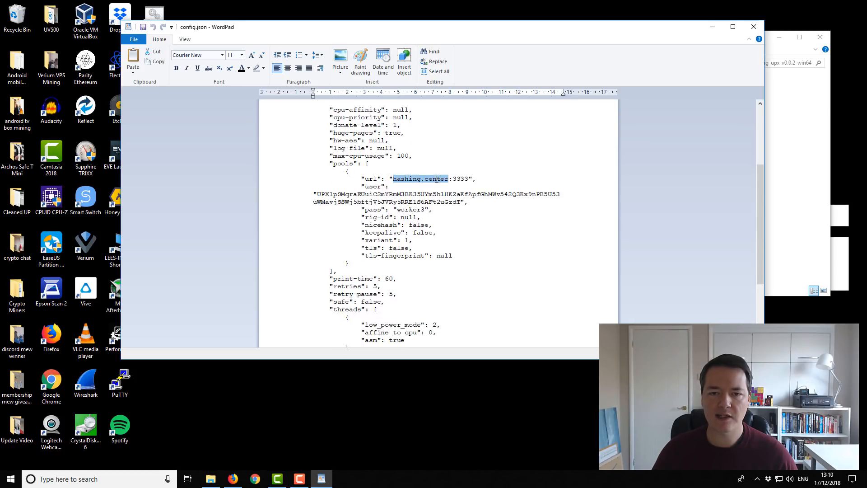
{"action": "left_click", "coordinate": [465, 179]}
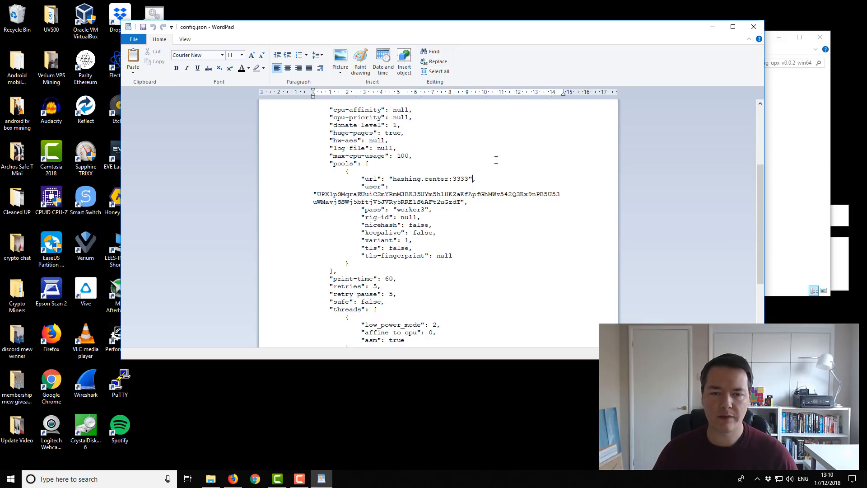
{"action": "double_click", "coordinate": [406, 179]}
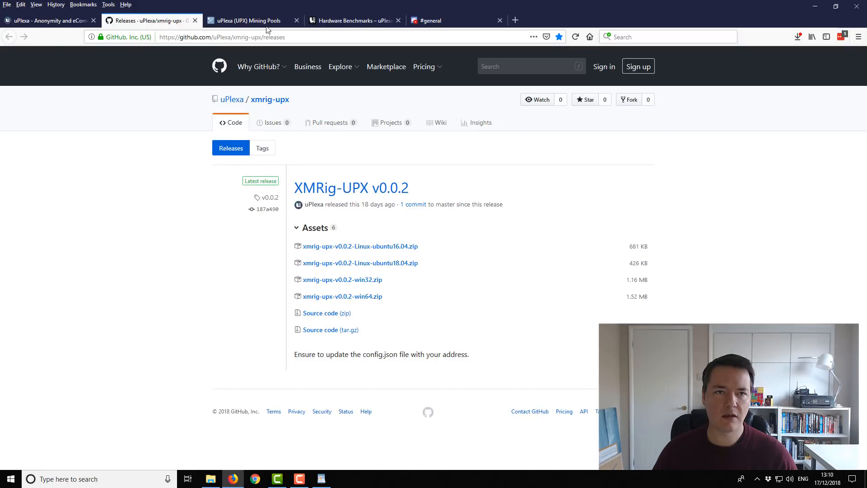
Show the MiningPoolStats uPlexa page listing poolbux.com, fruitypool.com and hashing.center.
{"action": "left_click", "coordinate": [249, 20]}
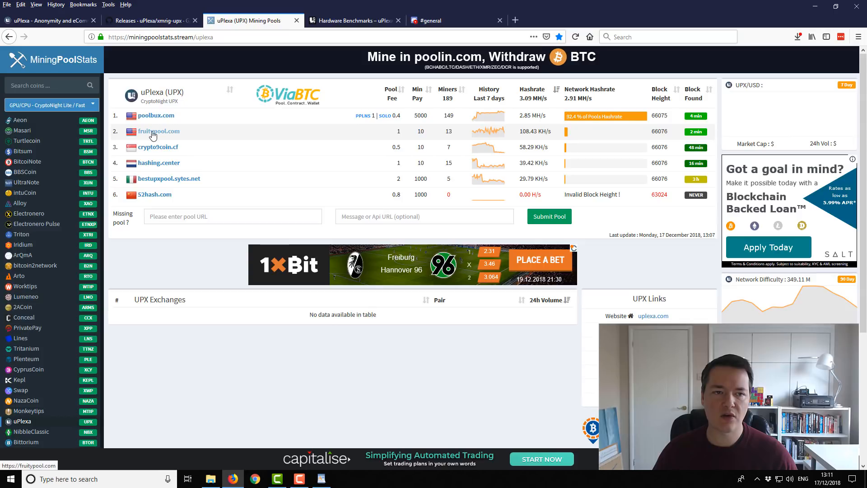
{"action": "mouse_move", "coordinate": [157, 162]}
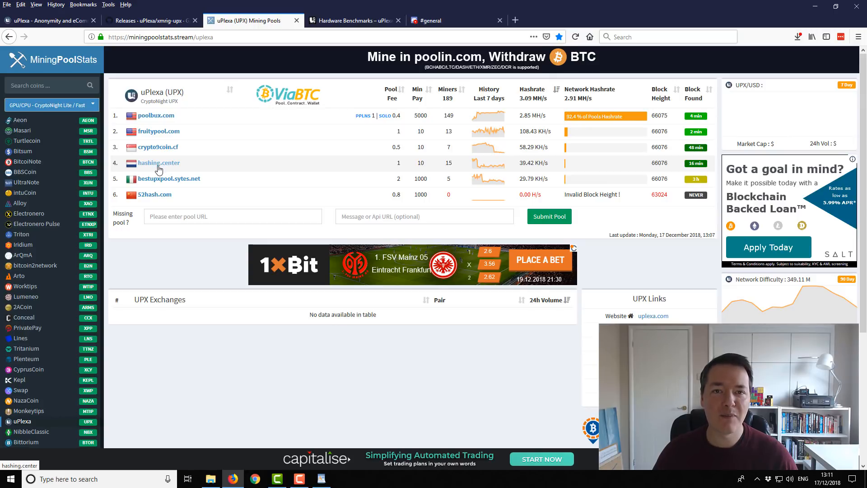
{"action": "mouse_move", "coordinate": [461, 170]}
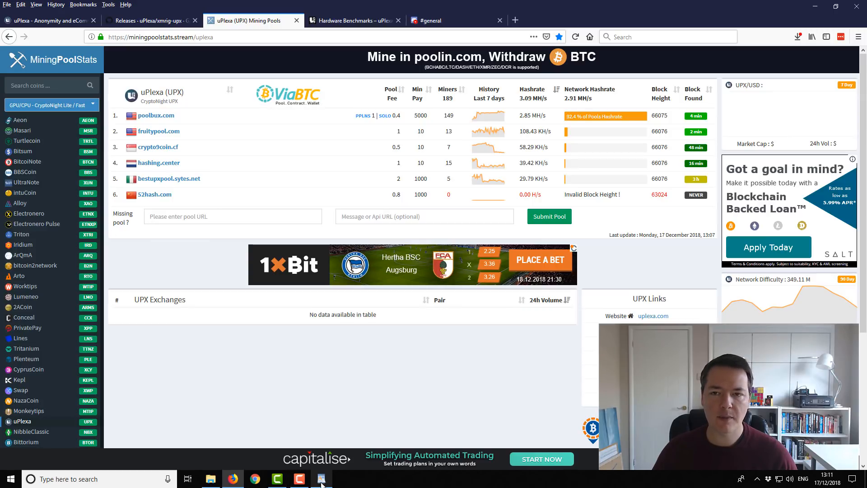
Back in config.json, highlight the UPX wallet address in the user field and worker3 pass.
{"action": "left_click", "coordinate": [322, 478]}
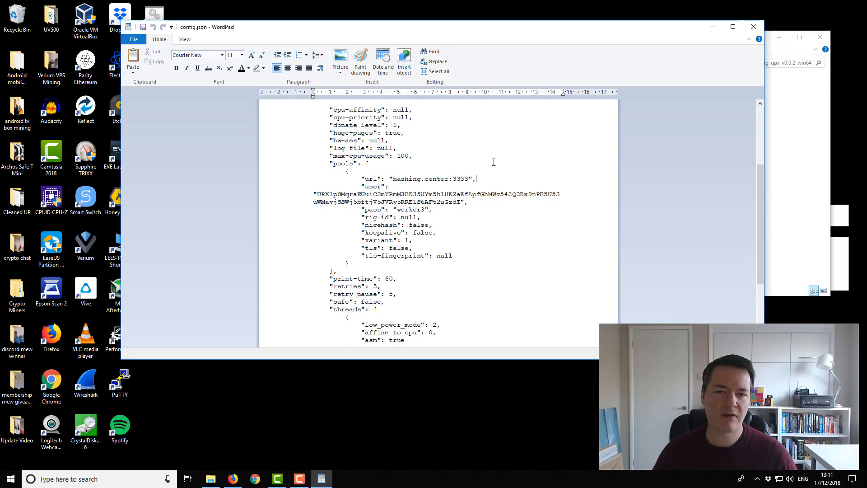
{"action": "scroll", "scroll_direction": "down", "scroll_amount": 3}
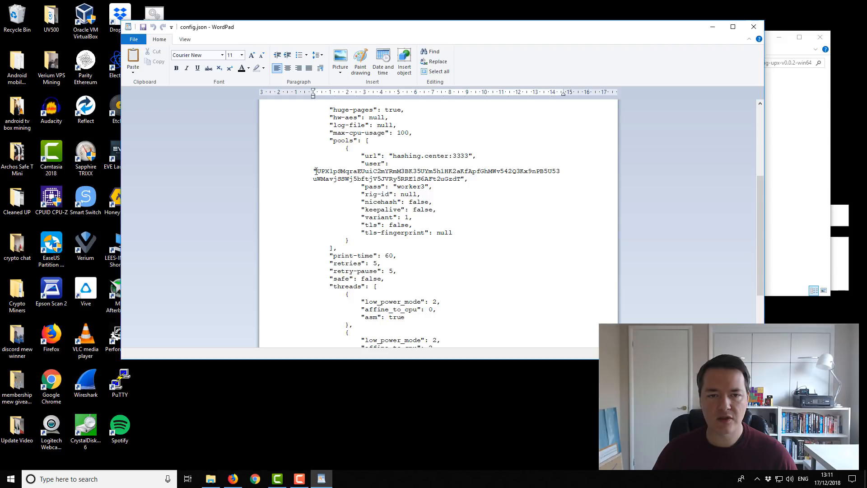
{"action": "left_click_drag", "start_coordinate": [314, 171], "coordinate": [462, 179]}
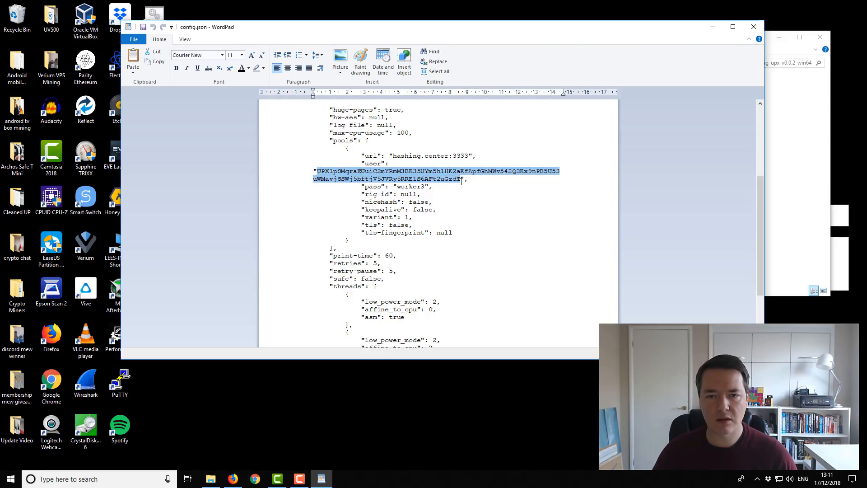
{"action": "left_click", "coordinate": [459, 179]}
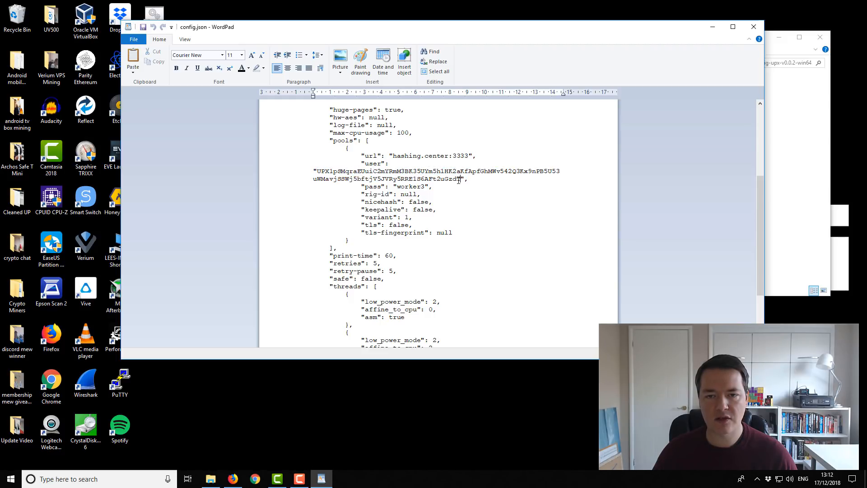
{"action": "left_click_drag", "start_coordinate": [315, 171], "coordinate": [466, 179]}
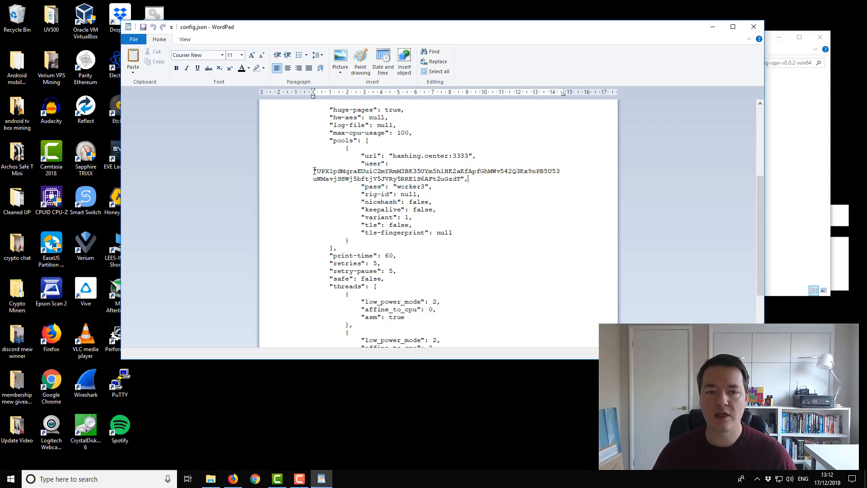
{"action": "left_click_drag", "start_coordinate": [313, 170], "coordinate": [465, 179]}
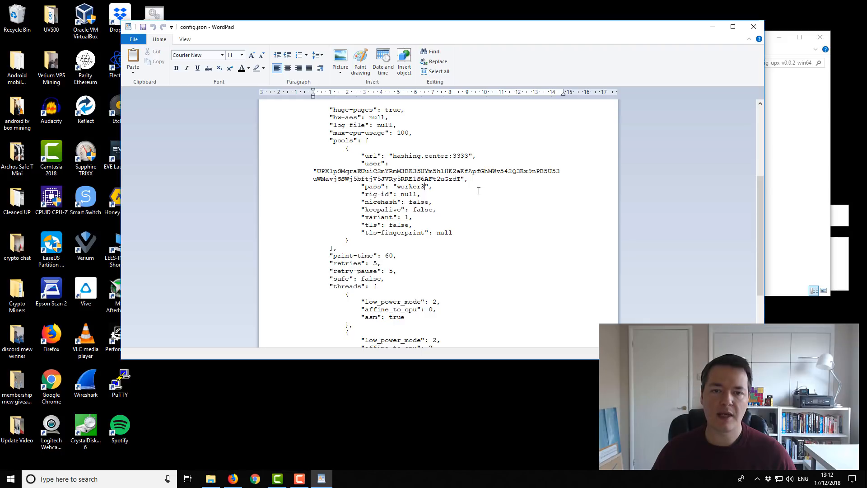
{"action": "mouse_move", "coordinate": [403, 191]}
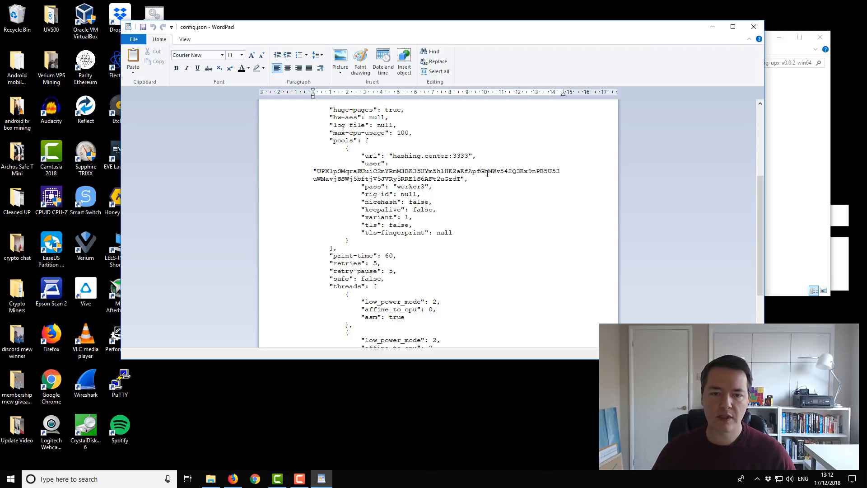
Copy the last thread block below and set low_power_mode 2 and affine_to_cpu 6.
{"action": "scroll", "scroll_direction": "down", "scroll_amount": 3}
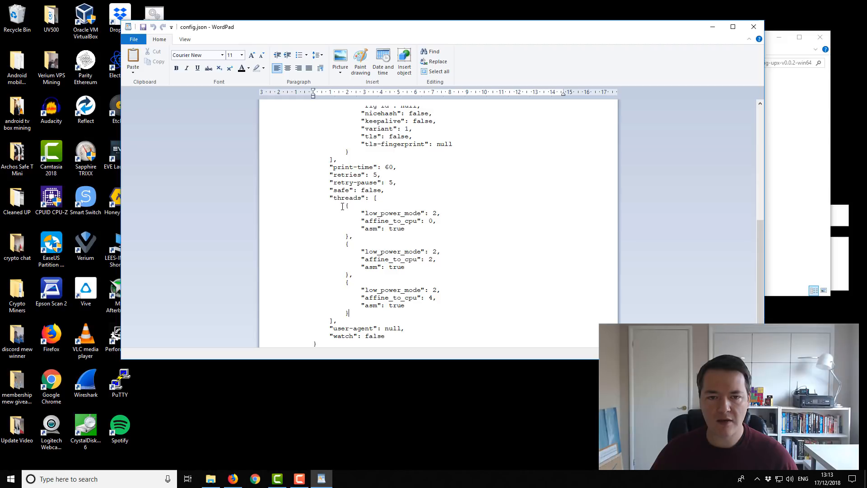
{"action": "left_click_drag", "start_coordinate": [345, 208], "coordinate": [407, 235]}
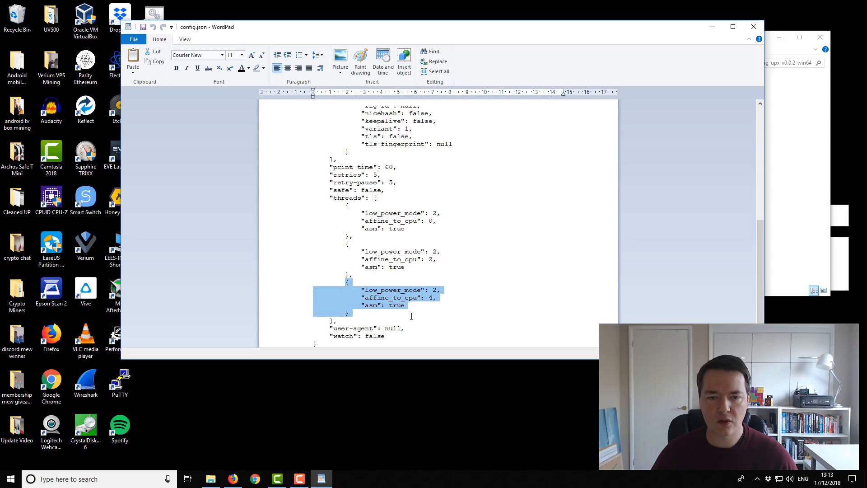
{"action": "left_click", "coordinate": [411, 316]}
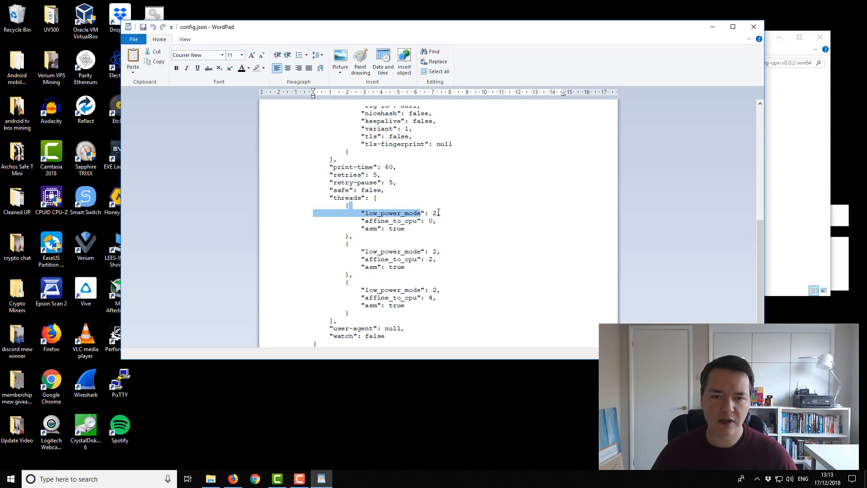
{"action": "left_click", "coordinate": [436, 212]}
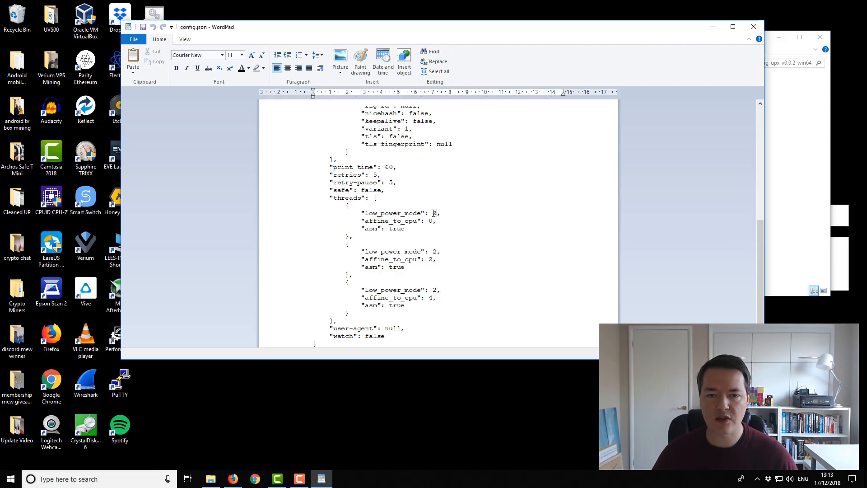
{"action": "type", "text": "2,"}
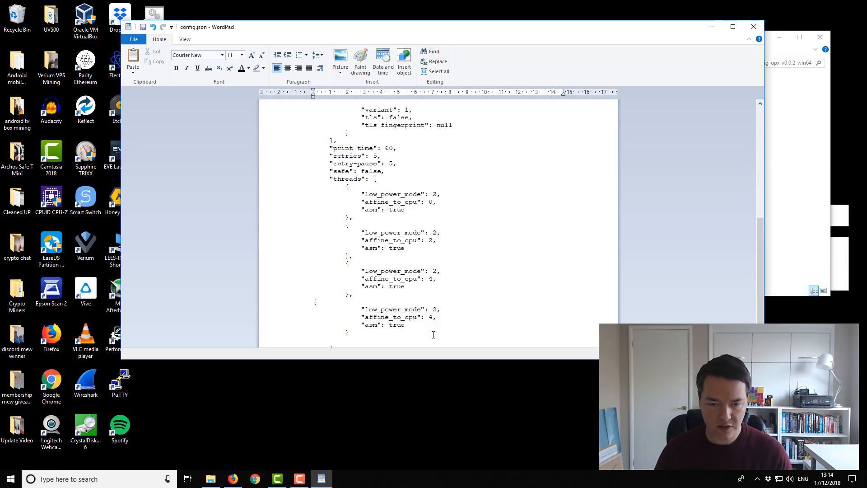
{"action": "type", "text": "6"}
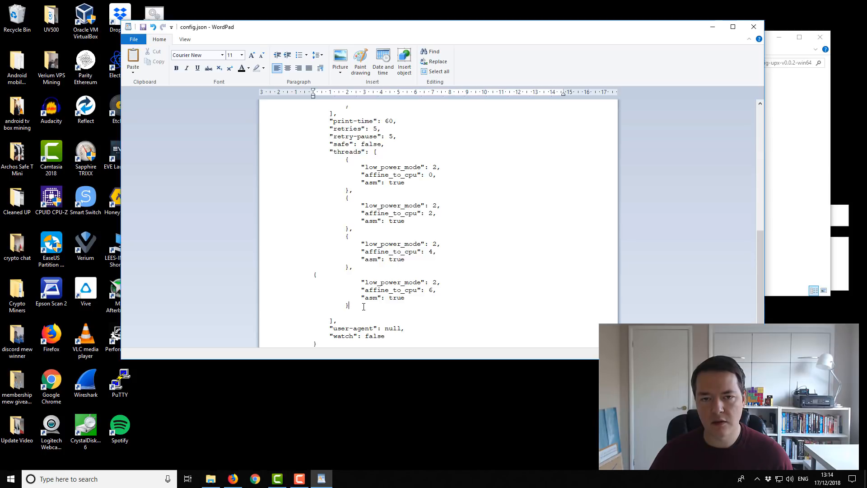
{"action": "mouse_move", "coordinate": [372, 318]}
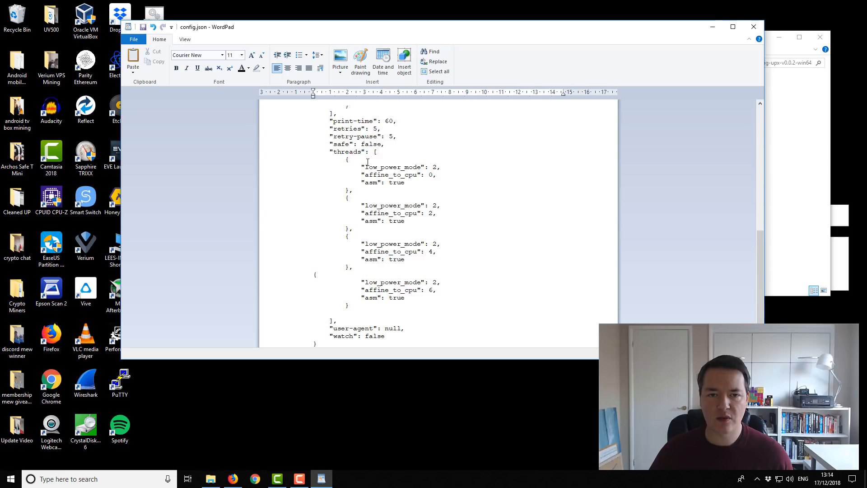
Select the entire threads array and replace it with "threads": 3.
{"action": "left_click_drag", "start_coordinate": [374, 151], "coordinate": [389, 300]}
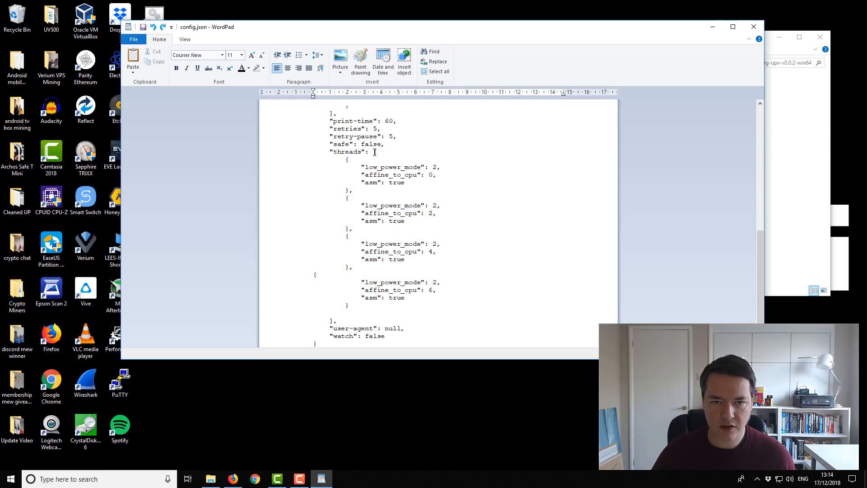
{"action": "left_click_drag", "start_coordinate": [376, 151], "coordinate": [332, 314]}
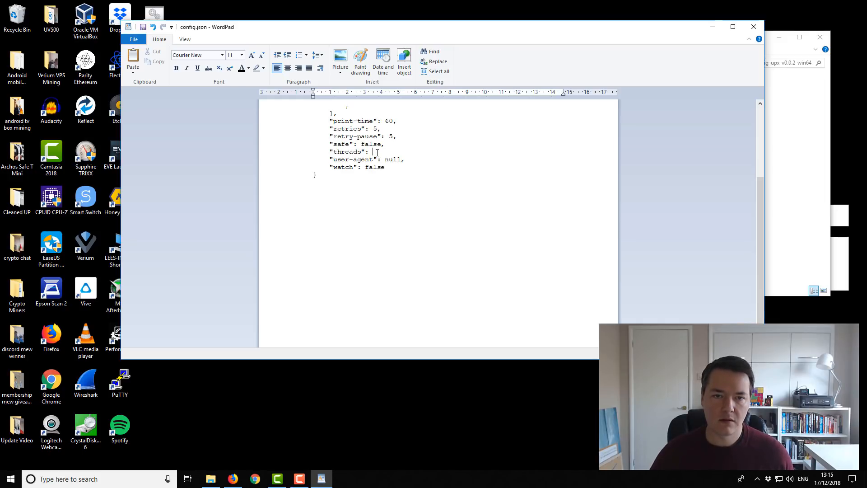
{"action": "type", "text": "3,"}
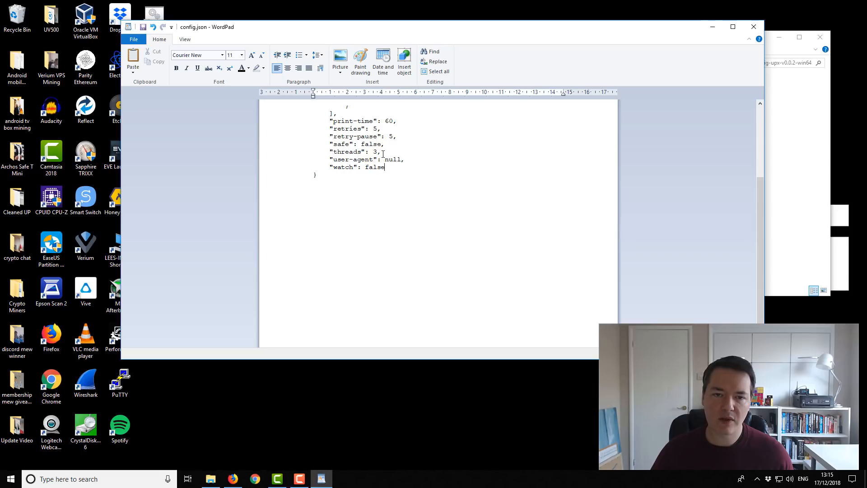
{"action": "mouse_move", "coordinate": [414, 128]}
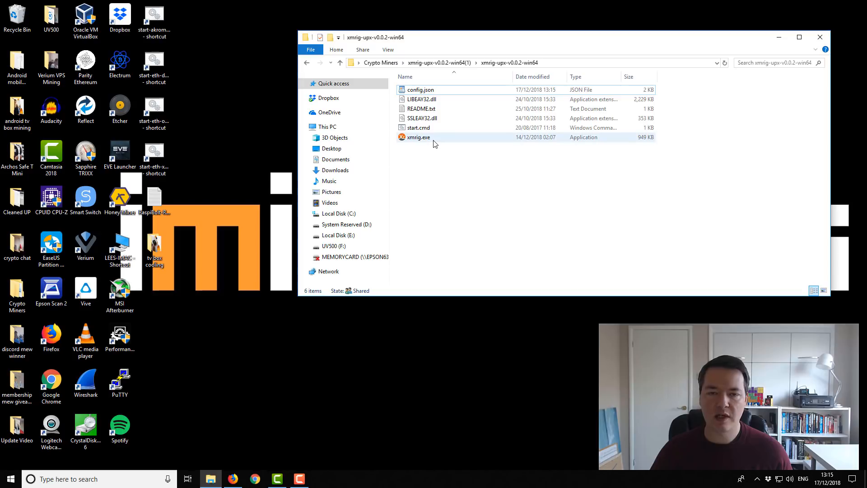
Run xmrig.exe from the xmrig-upx-v0.2-win64 folder.
{"action": "left_click", "coordinate": [418, 138]}
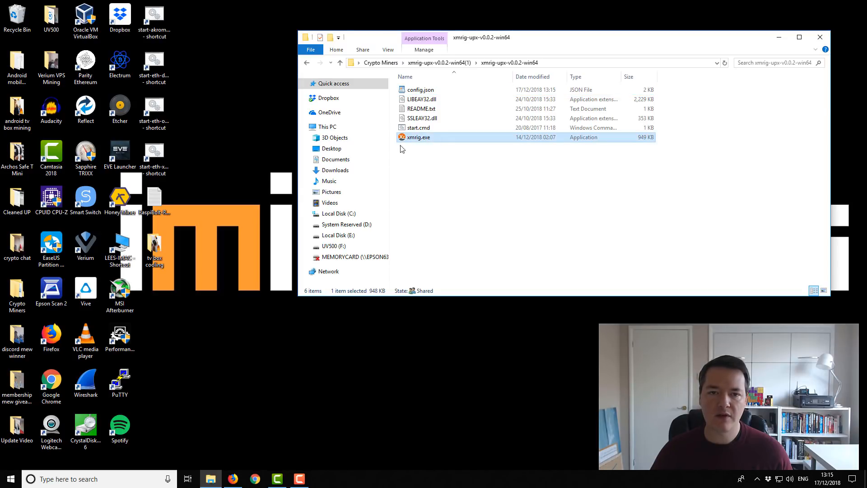
{"action": "mouse_move", "coordinate": [417, 137]}
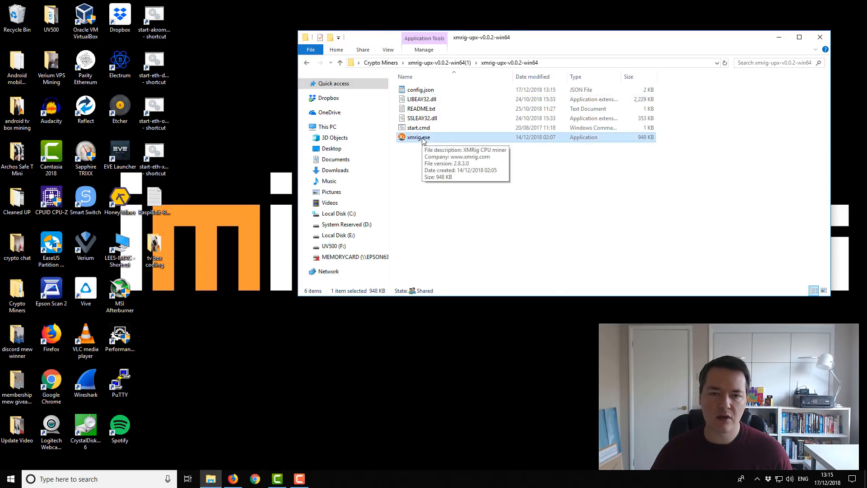
{"action": "right_click", "coordinate": [417, 138]}
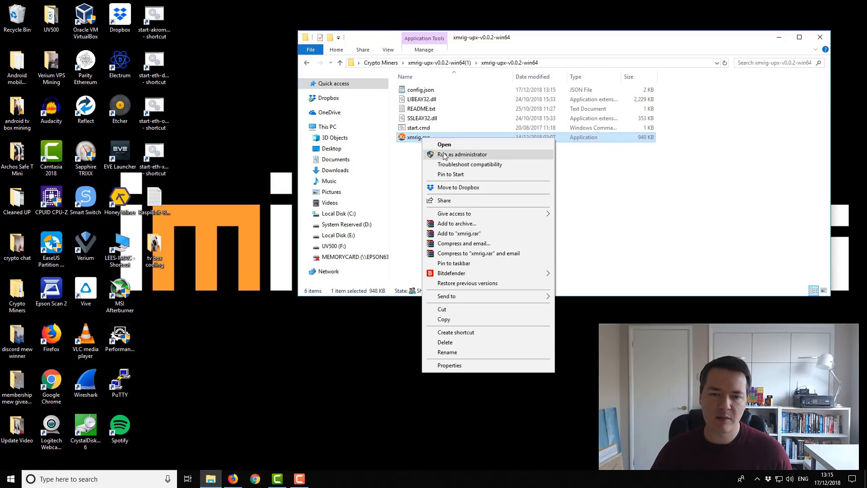
{"action": "mouse_move", "coordinate": [461, 159]}
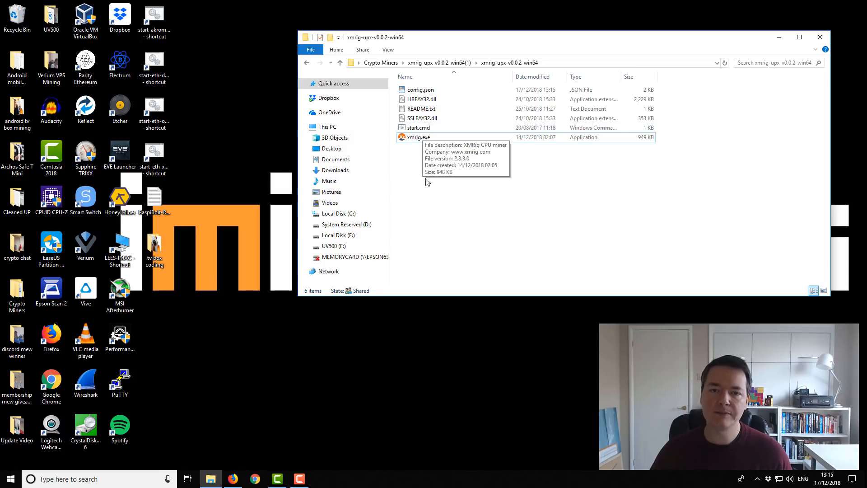
{"action": "left_click", "coordinate": [417, 137]}
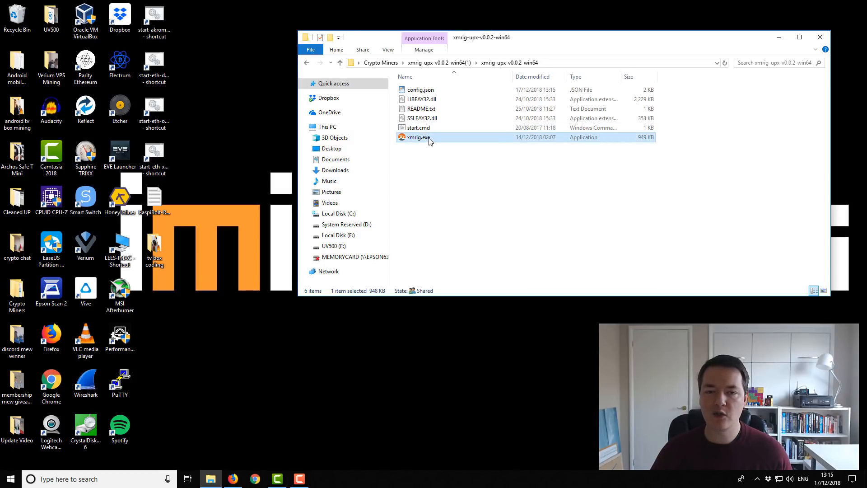
{"action": "mouse_move", "coordinate": [428, 139]}
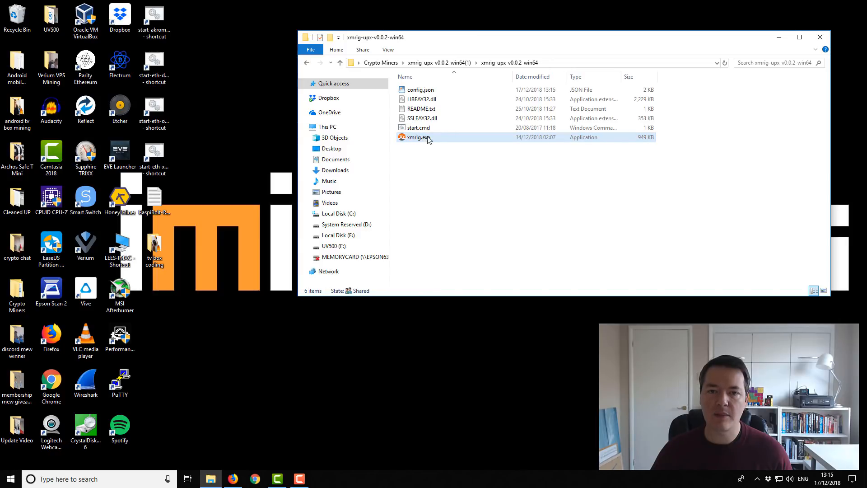
{"action": "mouse_move", "coordinate": [416, 137]}
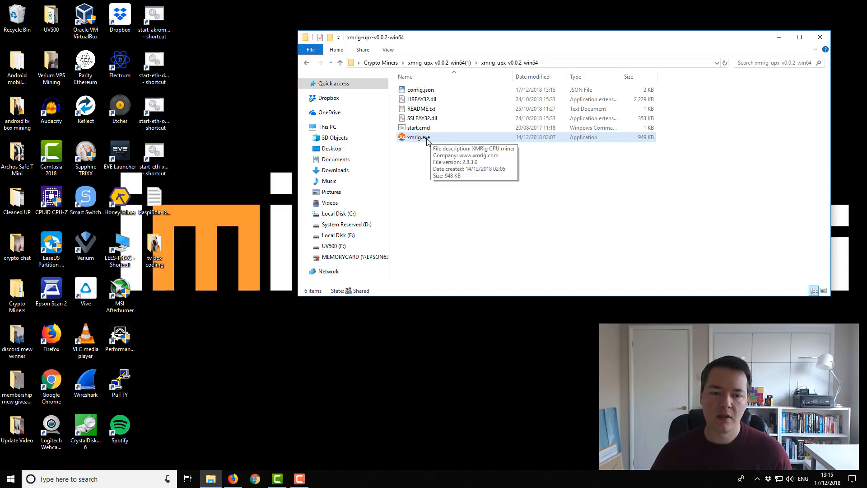
{"action": "double_click", "coordinate": [416, 137]}
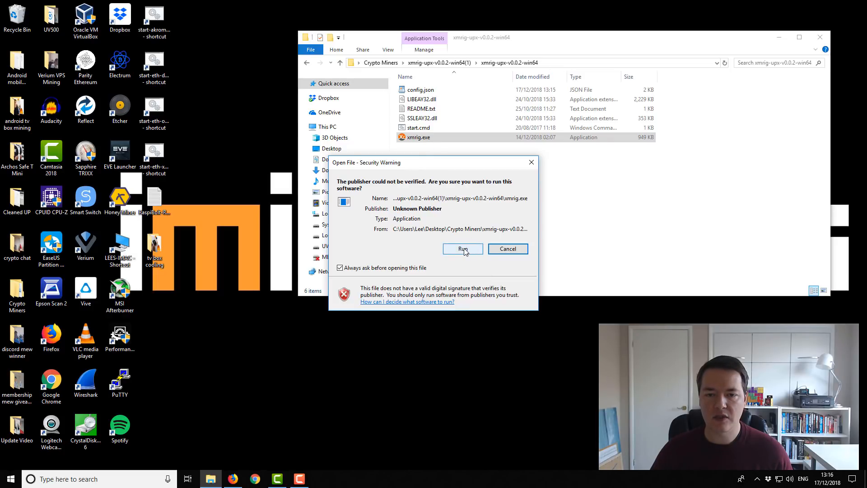
Confirm running the unverified xmrig.exe so it mines on hashing.center.
{"action": "left_click", "coordinate": [462, 248]}
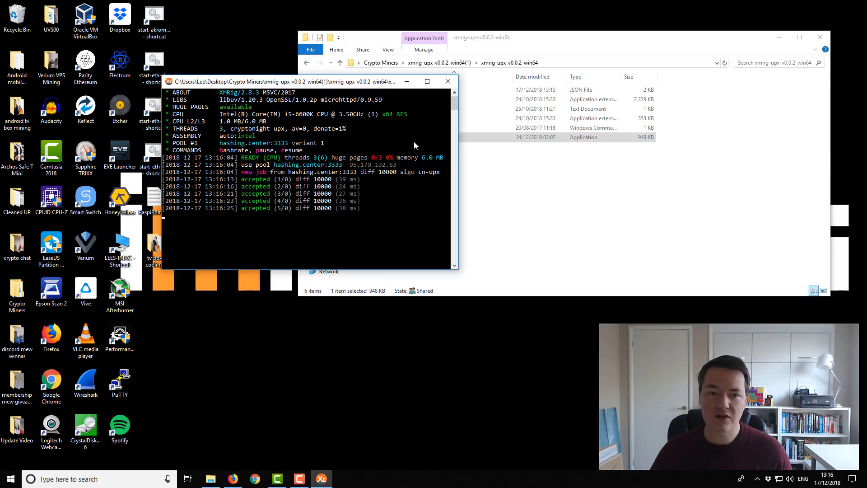
{"action": "mouse_move", "coordinate": [202, 126]}
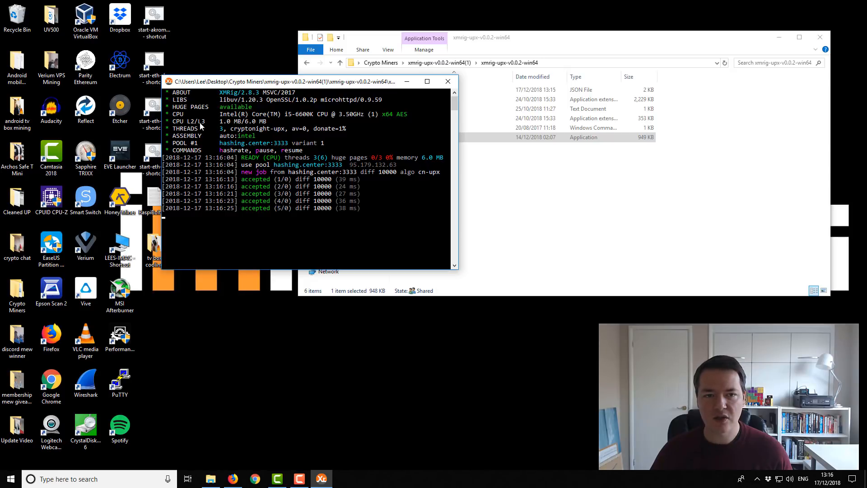
{"action": "mouse_move", "coordinate": [226, 132]}
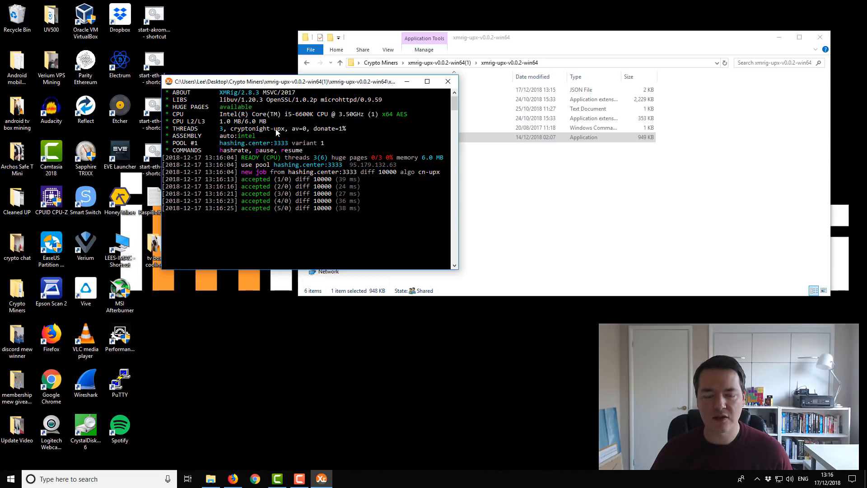
{"action": "mouse_move", "coordinate": [303, 131]}
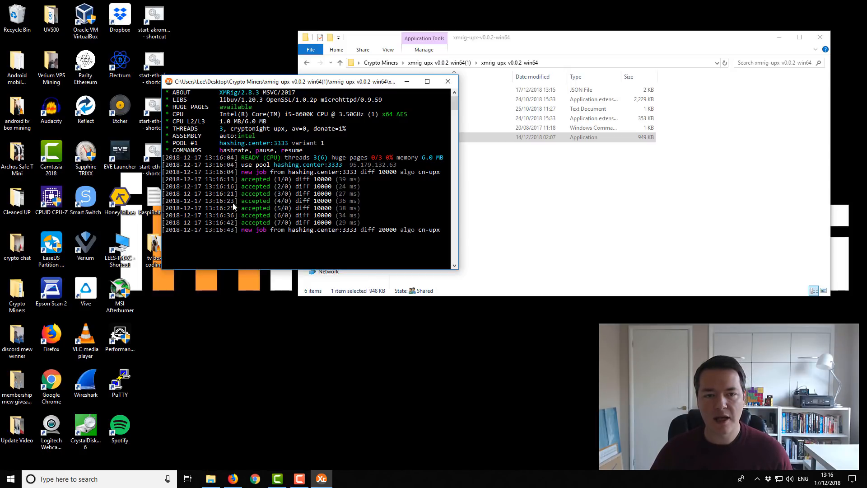
{"action": "mouse_move", "coordinate": [315, 168]}
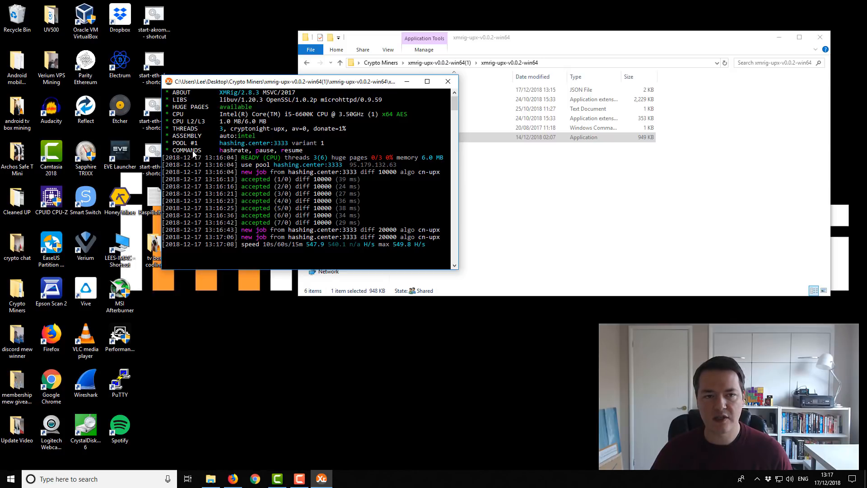
{"action": "mouse_move", "coordinate": [257, 251]}
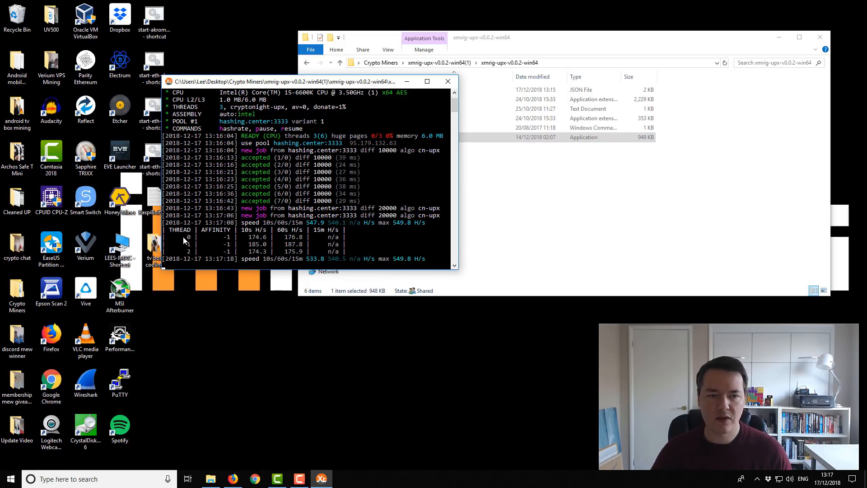
{"action": "mouse_move", "coordinate": [298, 238]}
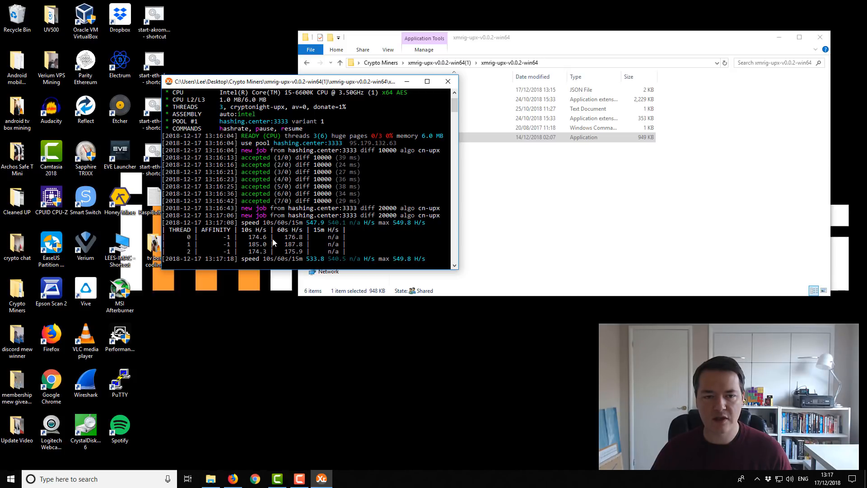
{"action": "mouse_move", "coordinate": [265, 261]}
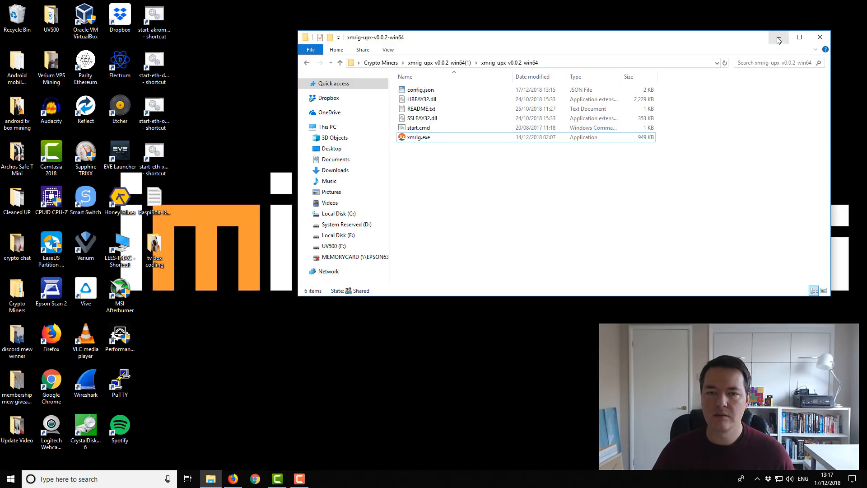
Look over config.json, start.cmd and xmrig.exe in the miner folder.
{"action": "left_click", "coordinate": [418, 127]}
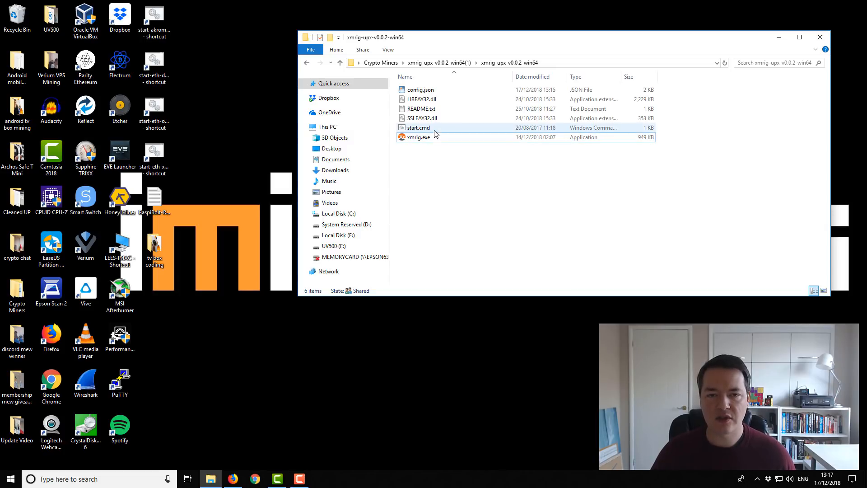
{"action": "left_click", "coordinate": [418, 137]}
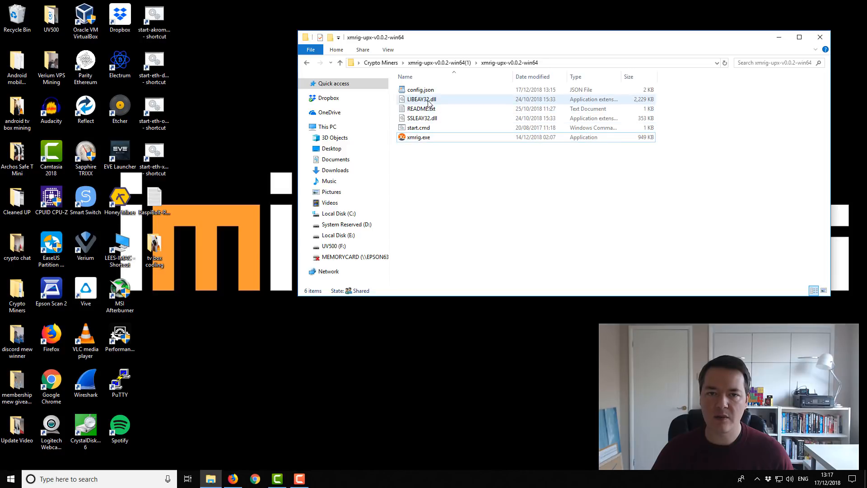
{"action": "left_click", "coordinate": [418, 137]}
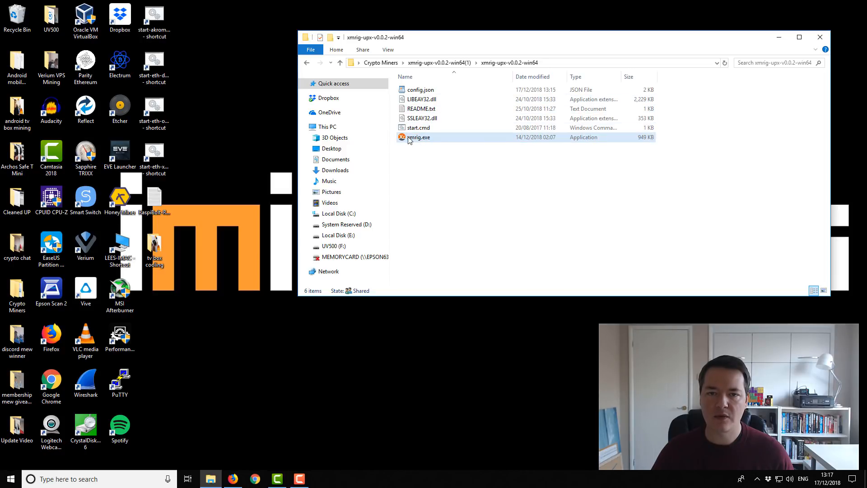
{"action": "mouse_move", "coordinate": [417, 137]}
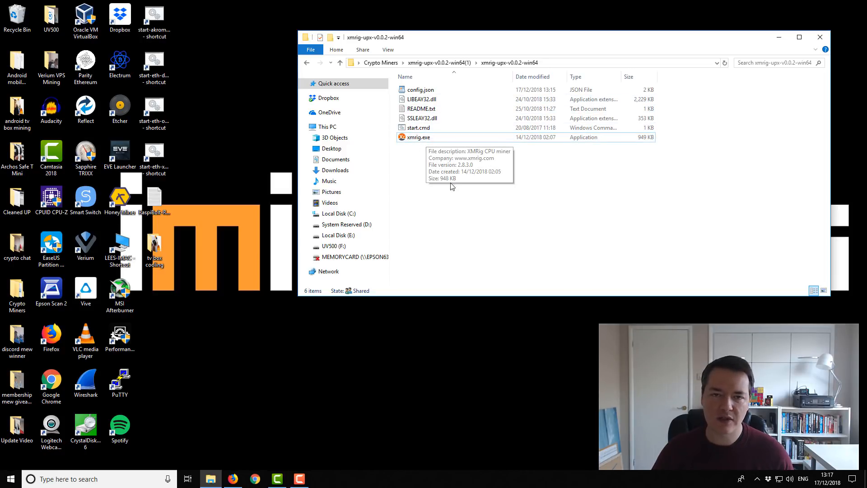
{"action": "mouse_move", "coordinate": [434, 163]}
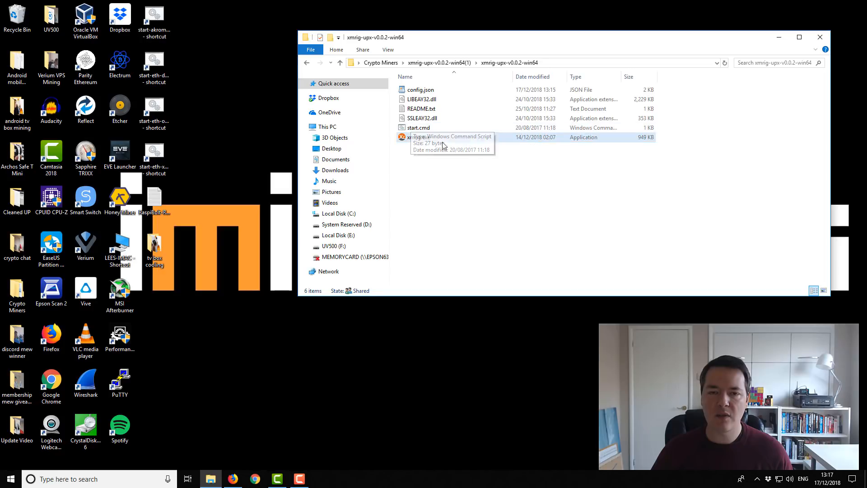
{"action": "mouse_move", "coordinate": [685, 152]}
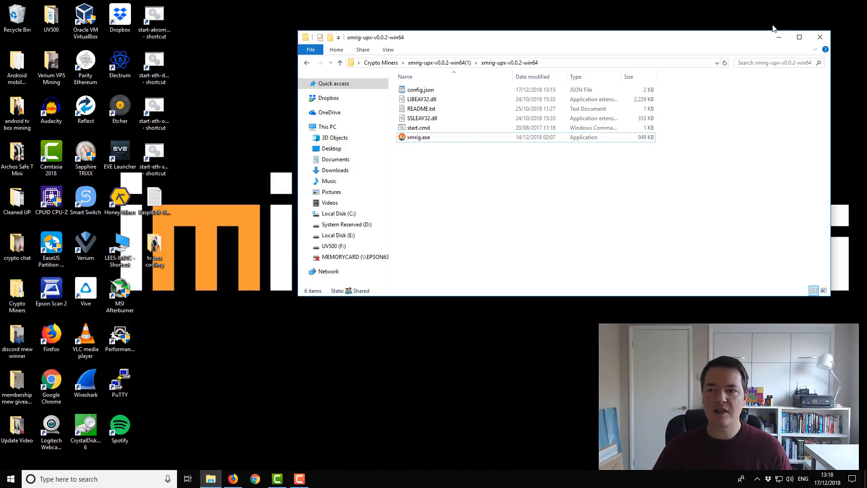
{"action": "mouse_move", "coordinate": [778, 37]}
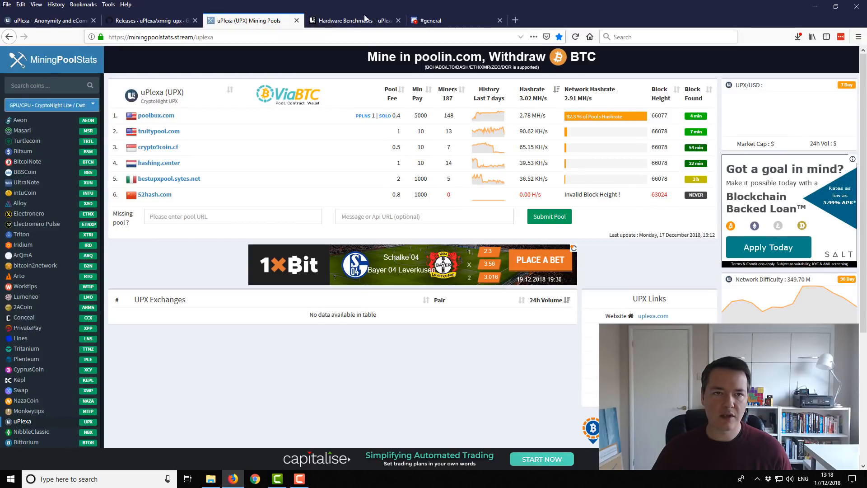
Go to hashing.center in a new Firefox tab.
{"action": "left_click", "coordinate": [515, 20]}
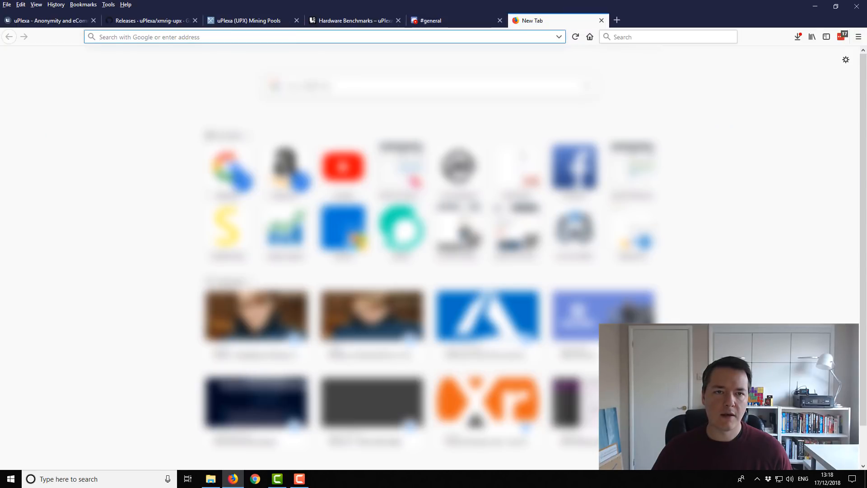
{"action": "left_click", "coordinate": [311, 36]}
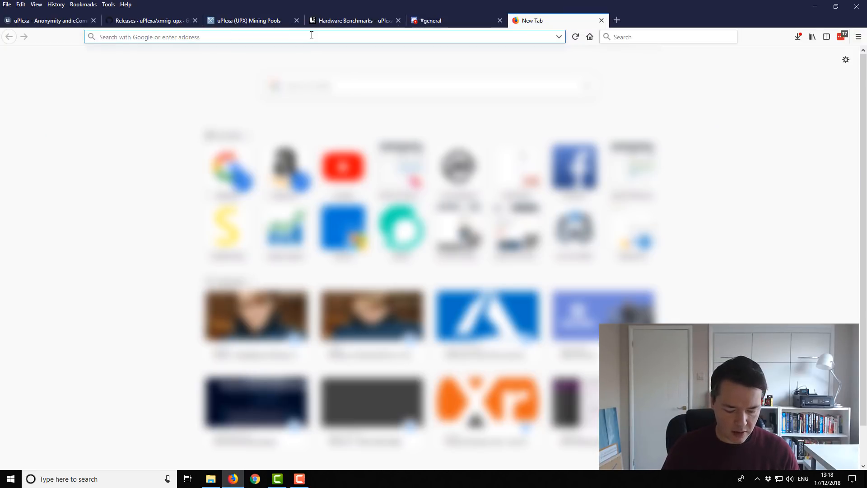
{"action": "type", "text": "hasing.center"}
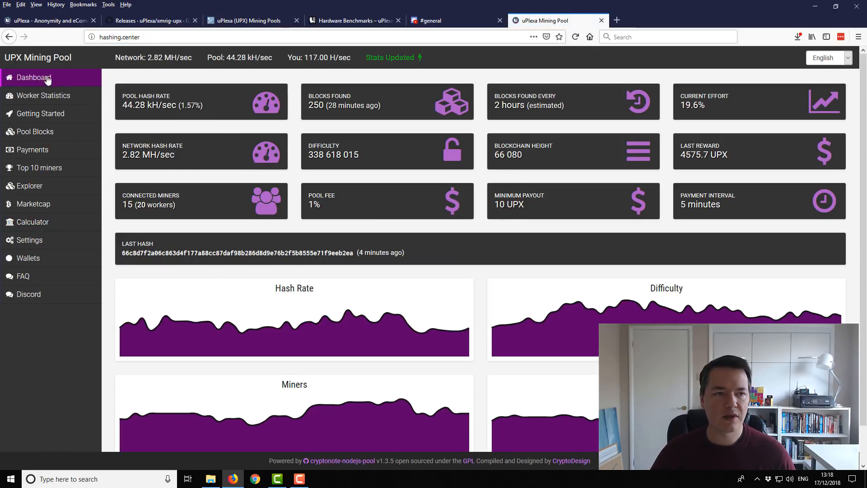
View Worker Statistics showing worker3 at 117 H/s and 0.11 UPX pending.
{"action": "left_click", "coordinate": [43, 96]}
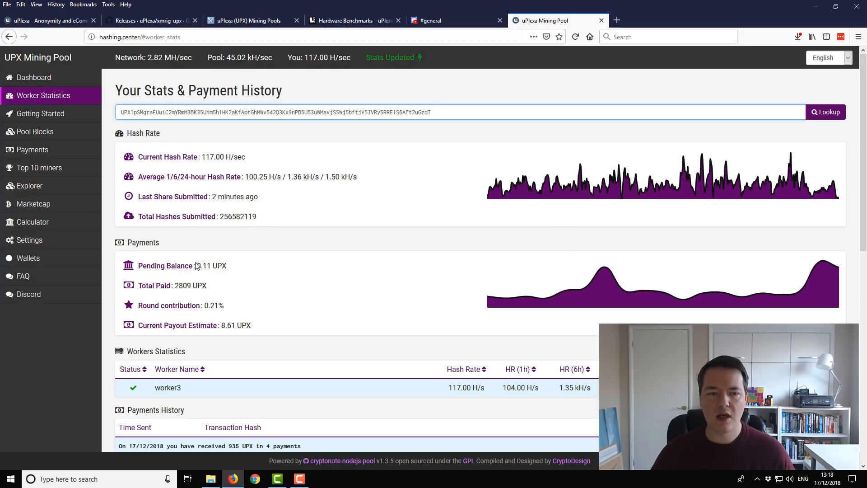
{"action": "mouse_move", "coordinate": [364, 303]}
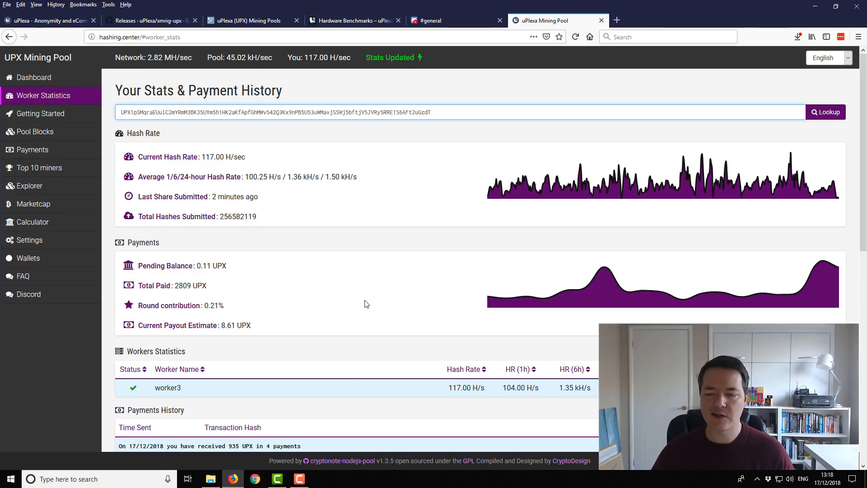
{"action": "scroll", "scroll_direction": "down", "scroll_amount": 3}
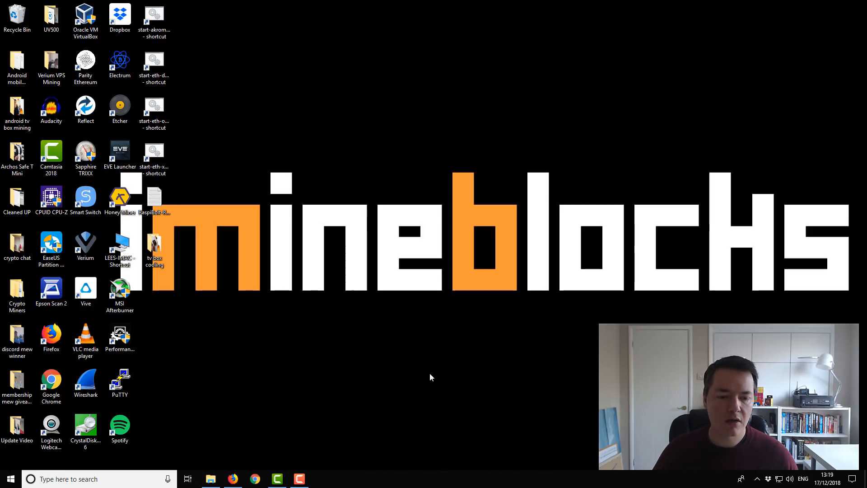
Restore Firefox and view the uplexamining.com Hardware Benchmarks page.
{"action": "left_click", "coordinate": [232, 478]}
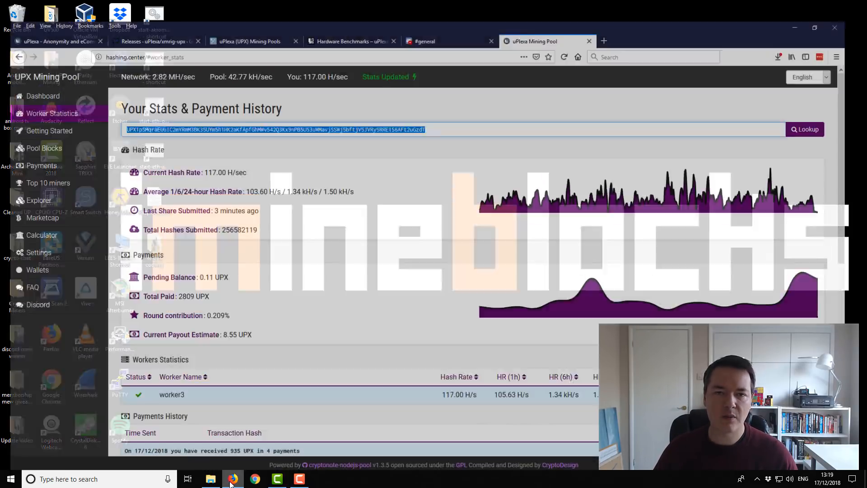
{"action": "left_click", "coordinate": [352, 20]}
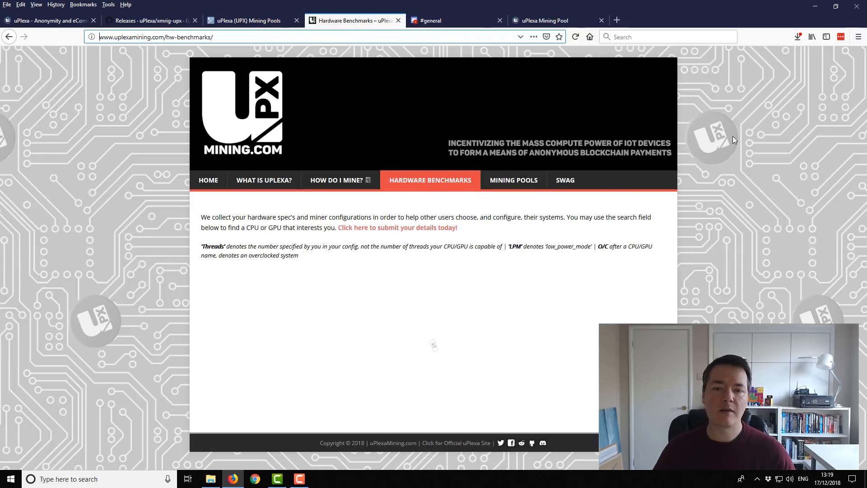
{"action": "mouse_move", "coordinate": [408, 197]}
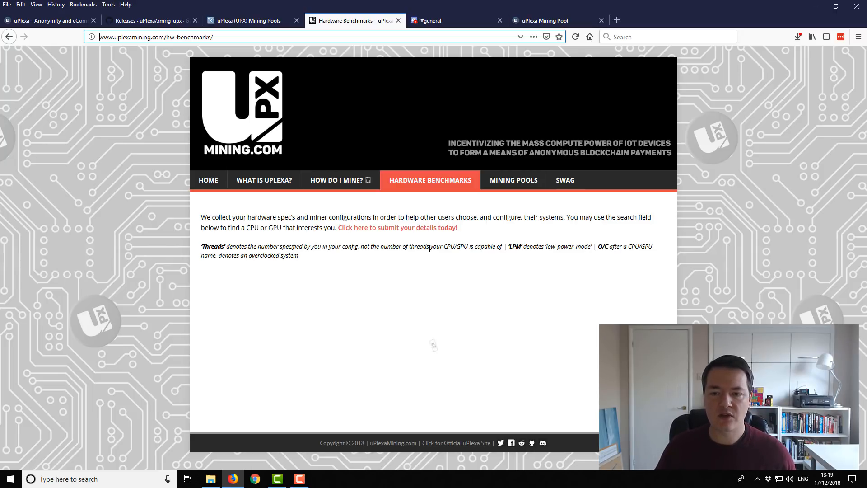
{"action": "mouse_move", "coordinate": [719, 55]}
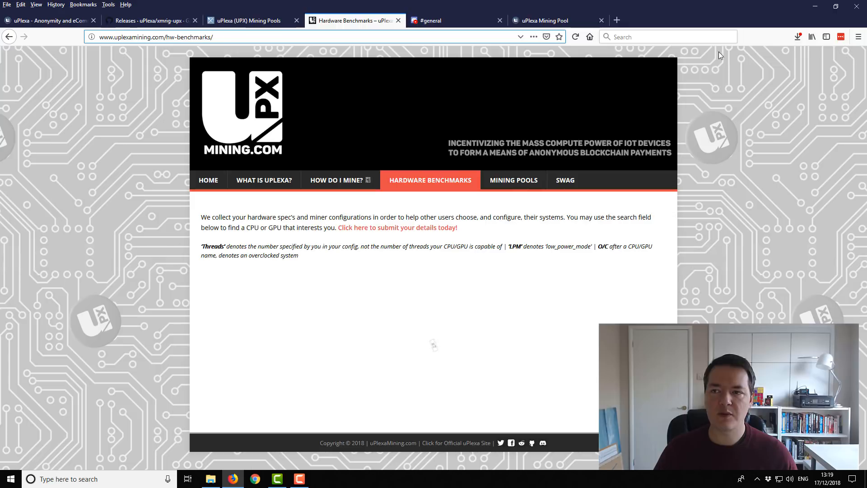